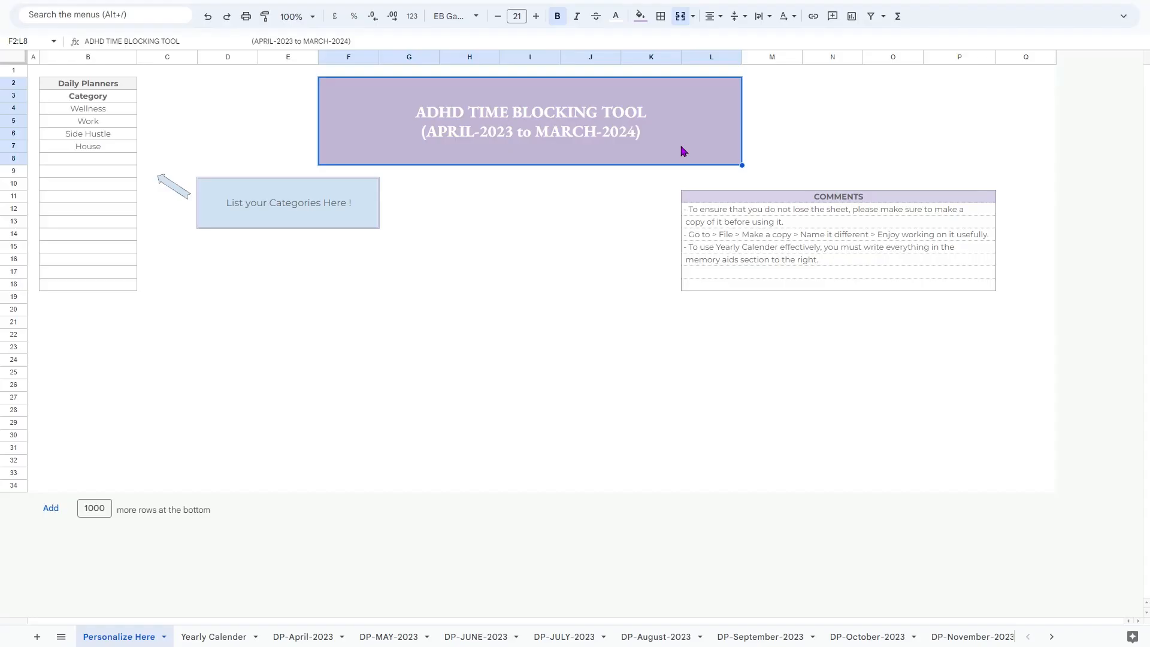
mouse_move(475, 163)
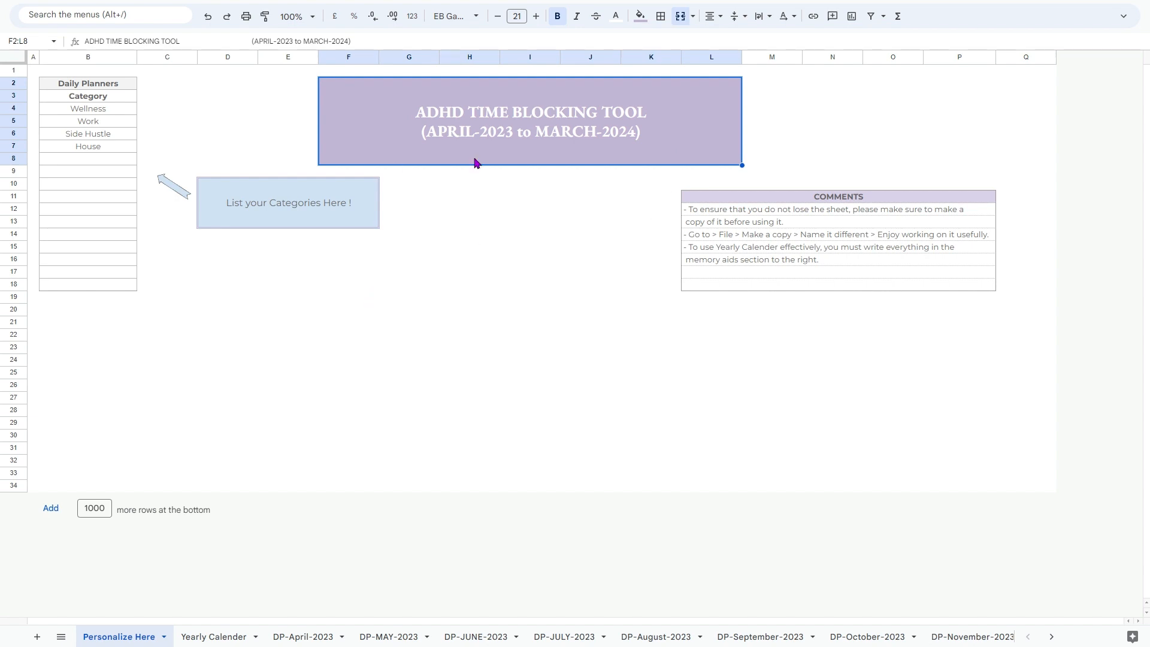
Add Travel, Volunteer, Financial, Learning, Social, Family, Self-care and Personal below House in the category list
left_click_drag(88, 108, 87, 285)
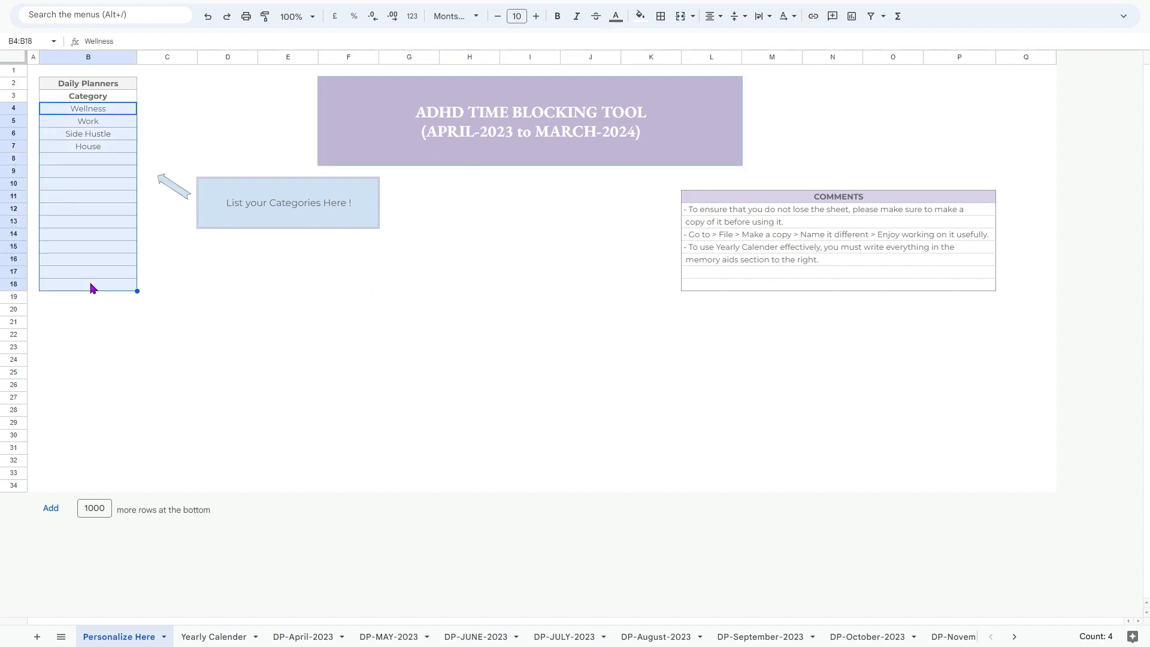
left_click(288, 285)
type("Volu")
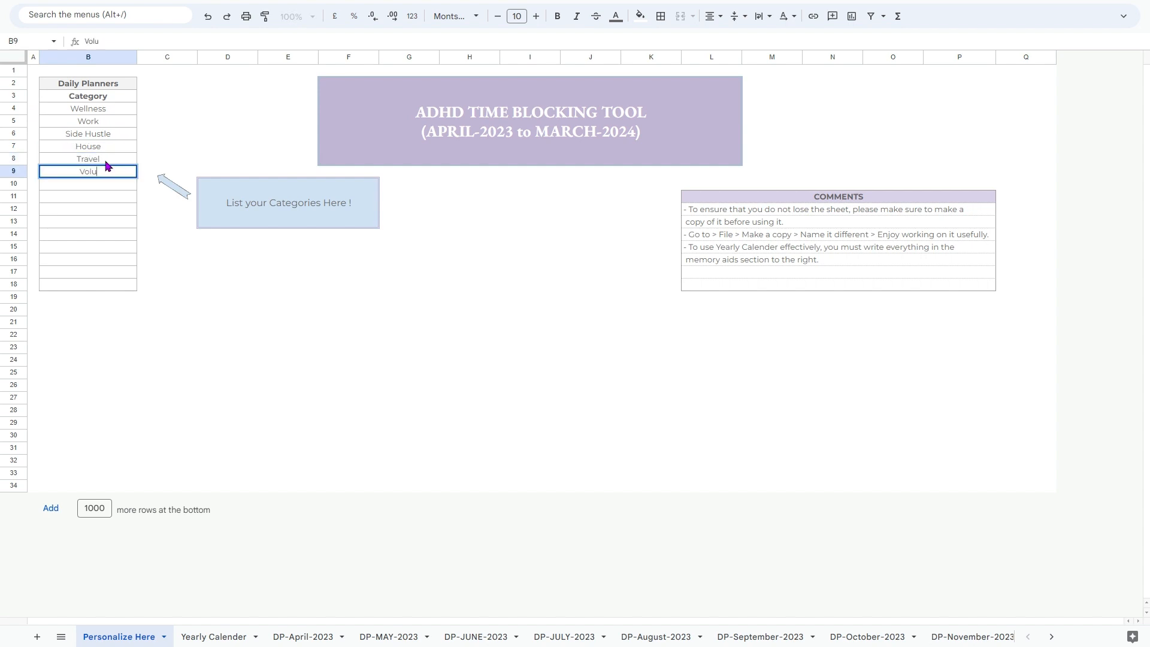
type("Finan")
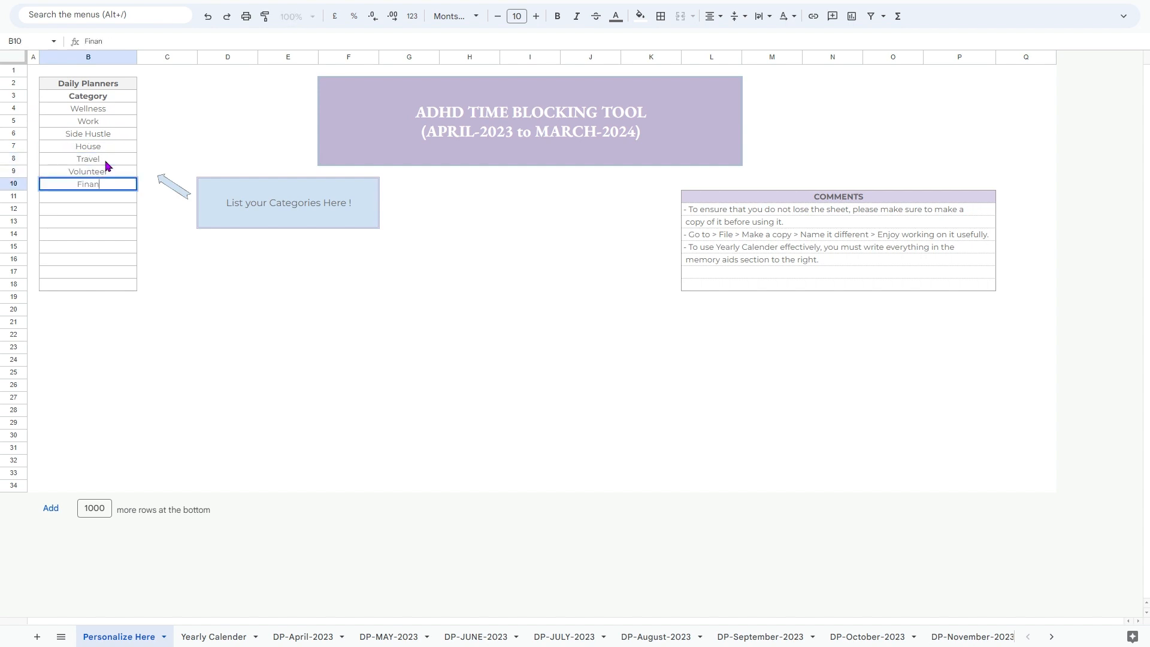
type("LEA")
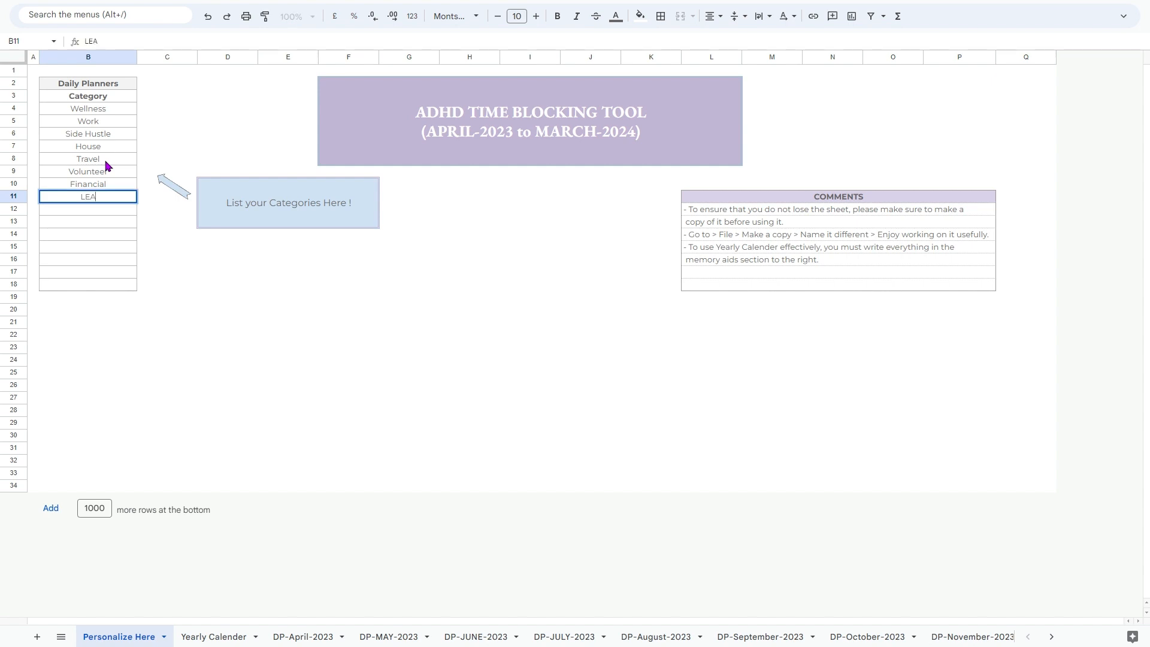
type("Learning")
left_click(88, 208)
type("Social")
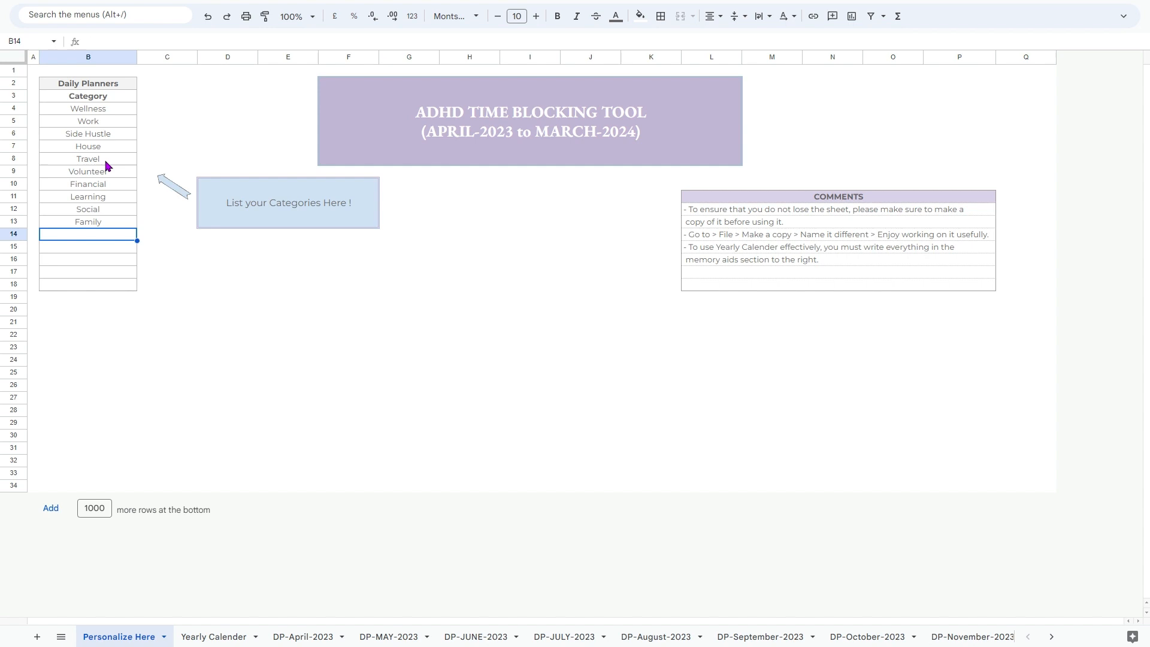
type("Self-care")
left_click(87, 247)
type("Personal")
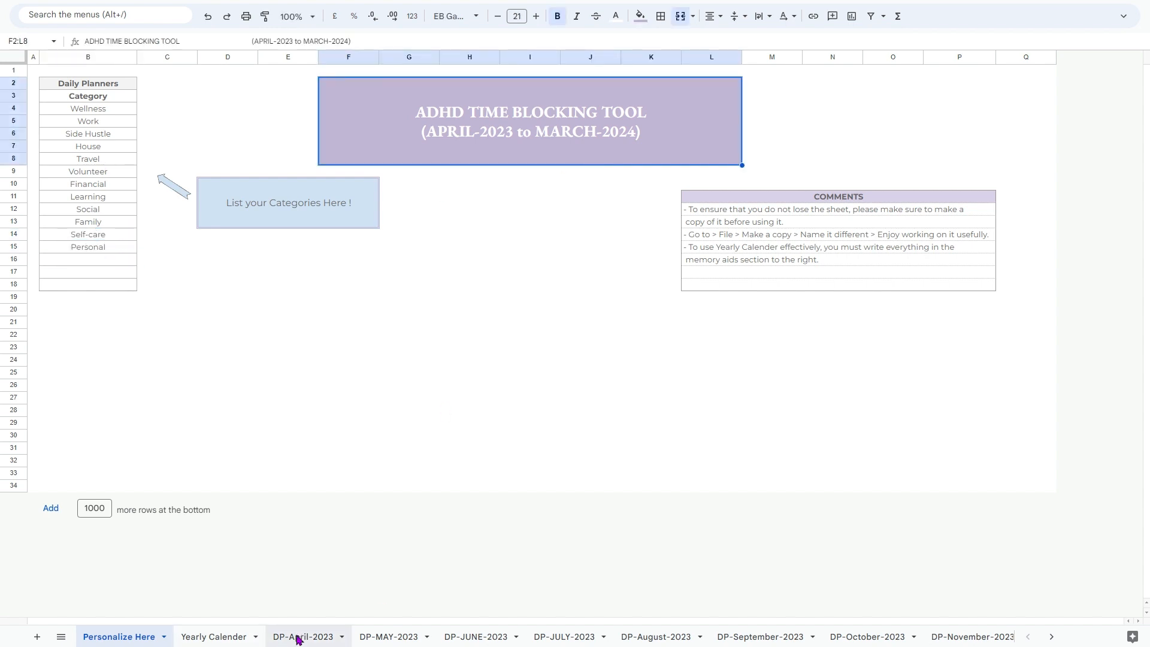
Switch to the Yearly Calender sheet and scroll through the month grids with their Memory Aids tables
left_click(303, 636)
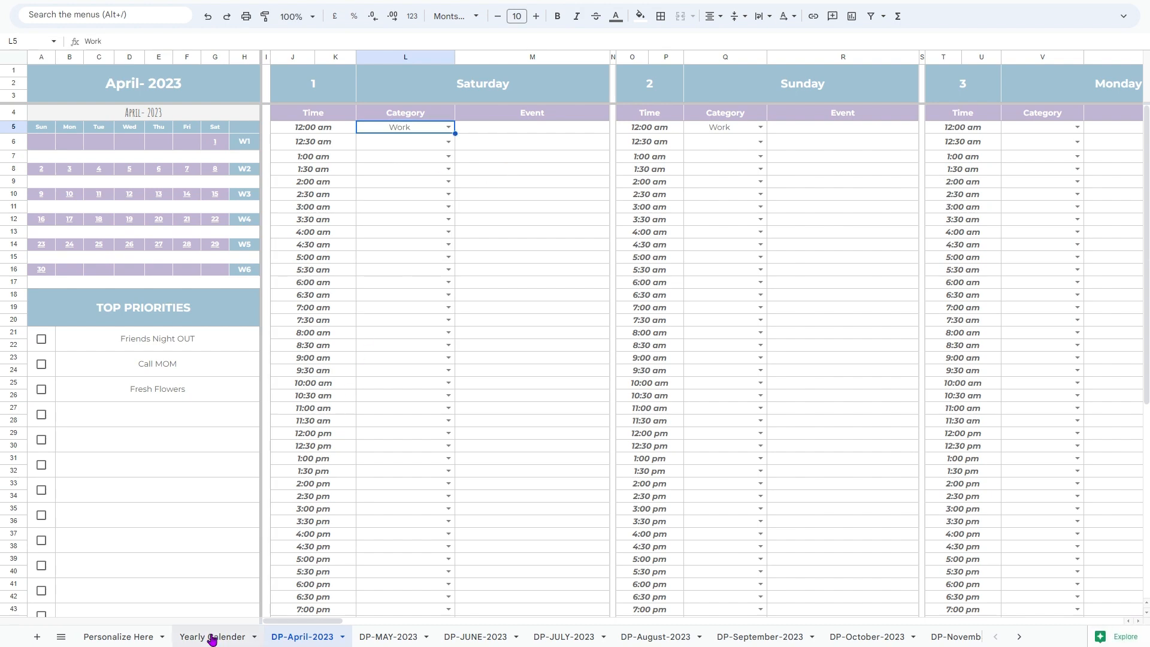
left_click(214, 636)
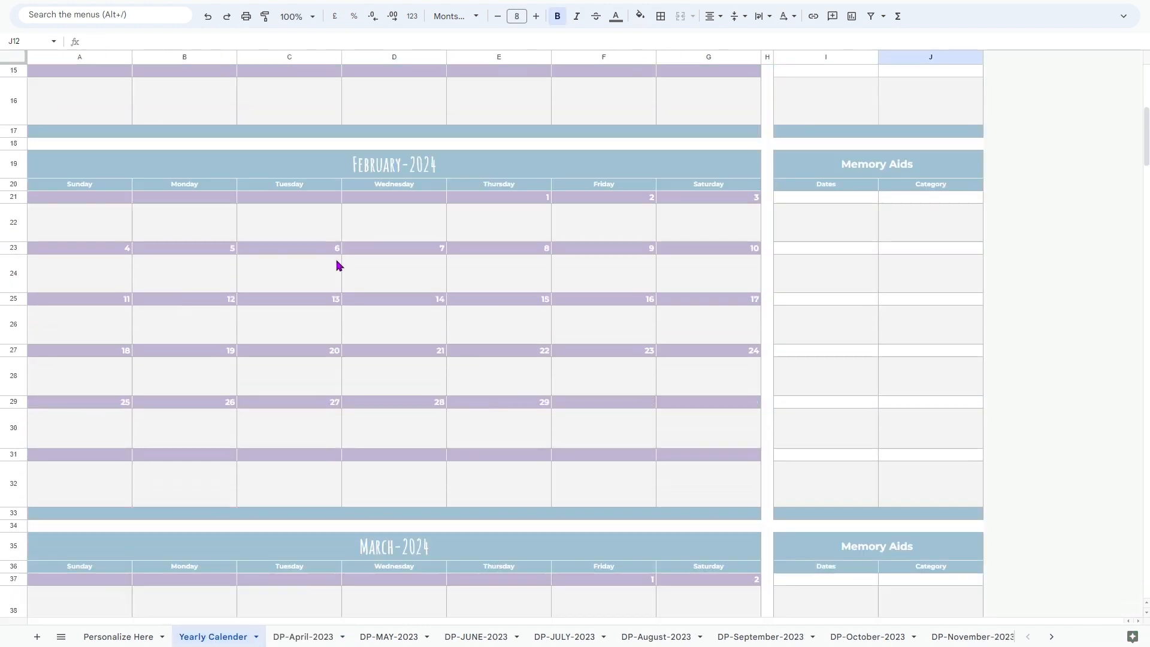
scroll("down", 3)
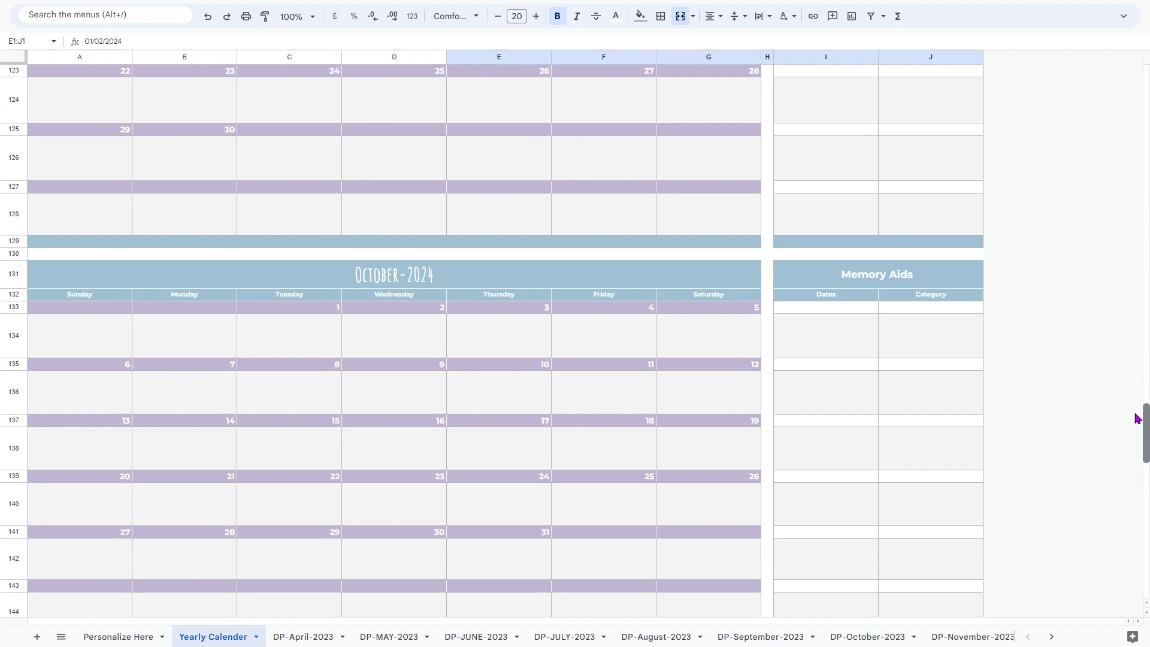
scroll("down", 3)
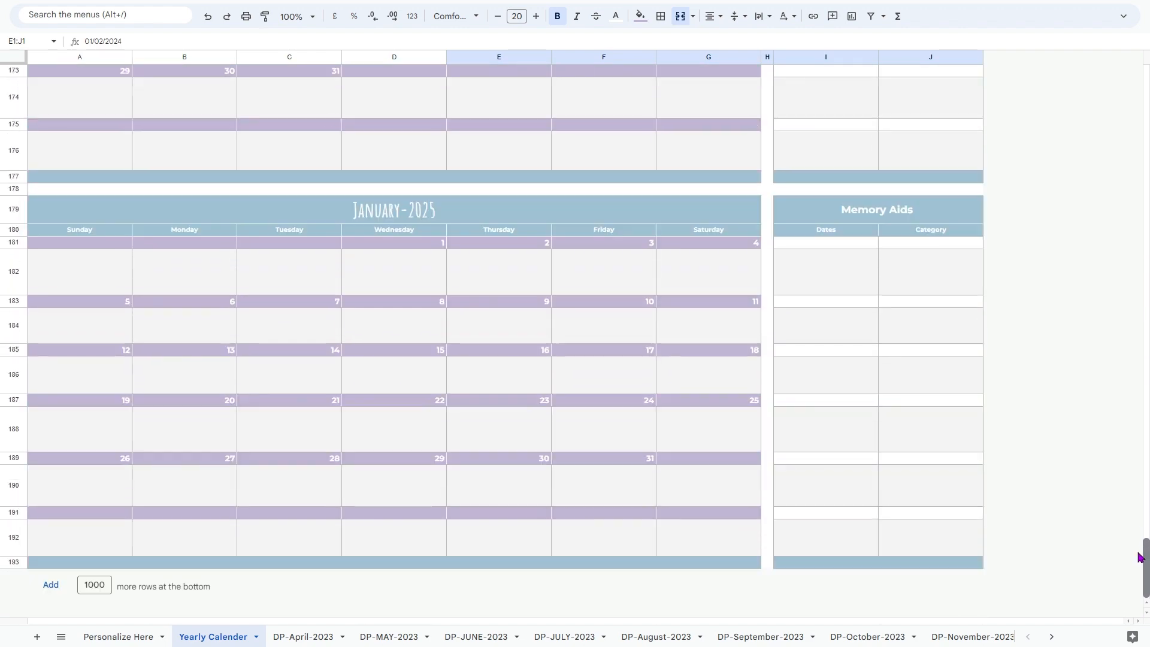
scroll("up", 3)
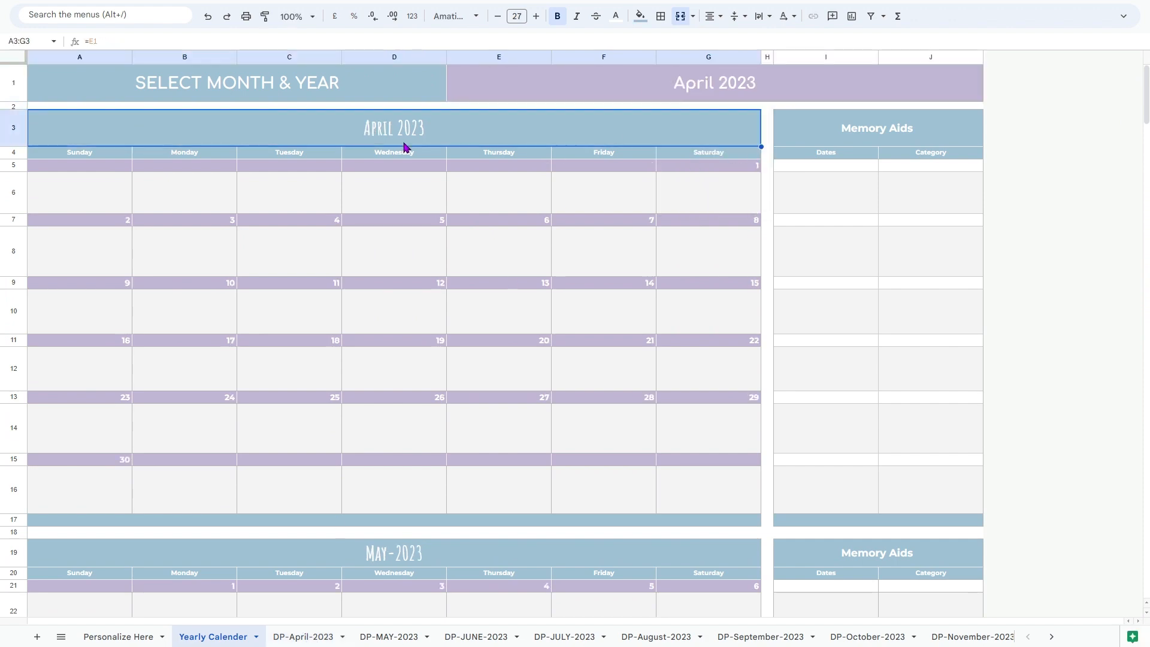
scroll("down", 3)
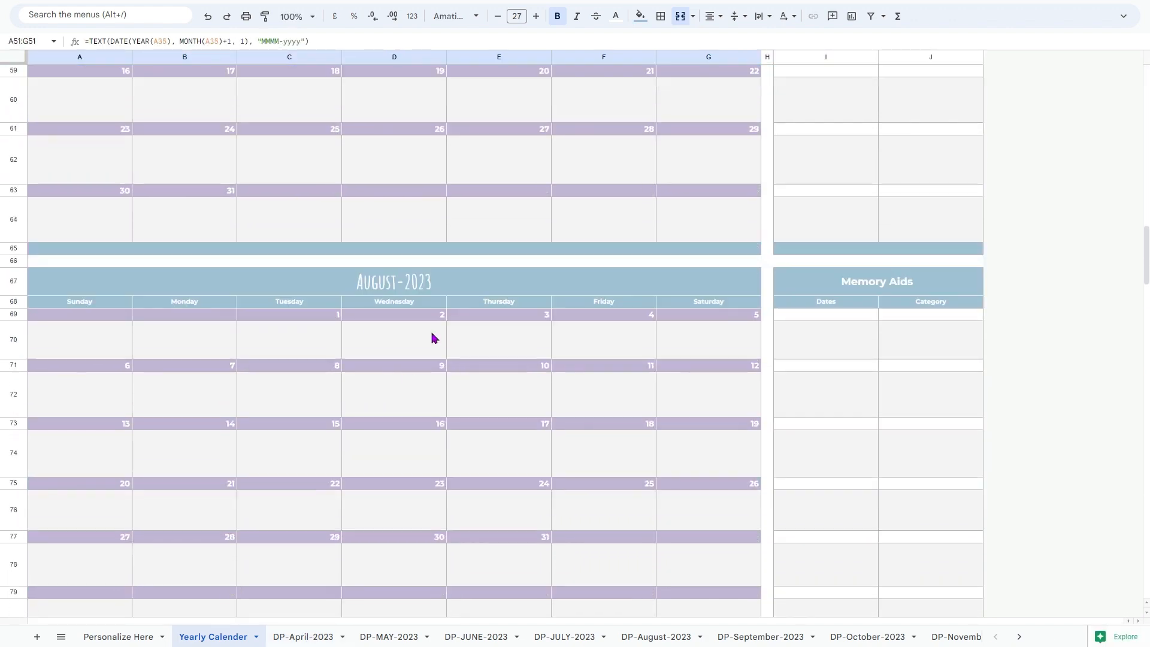
scroll("down", 3)
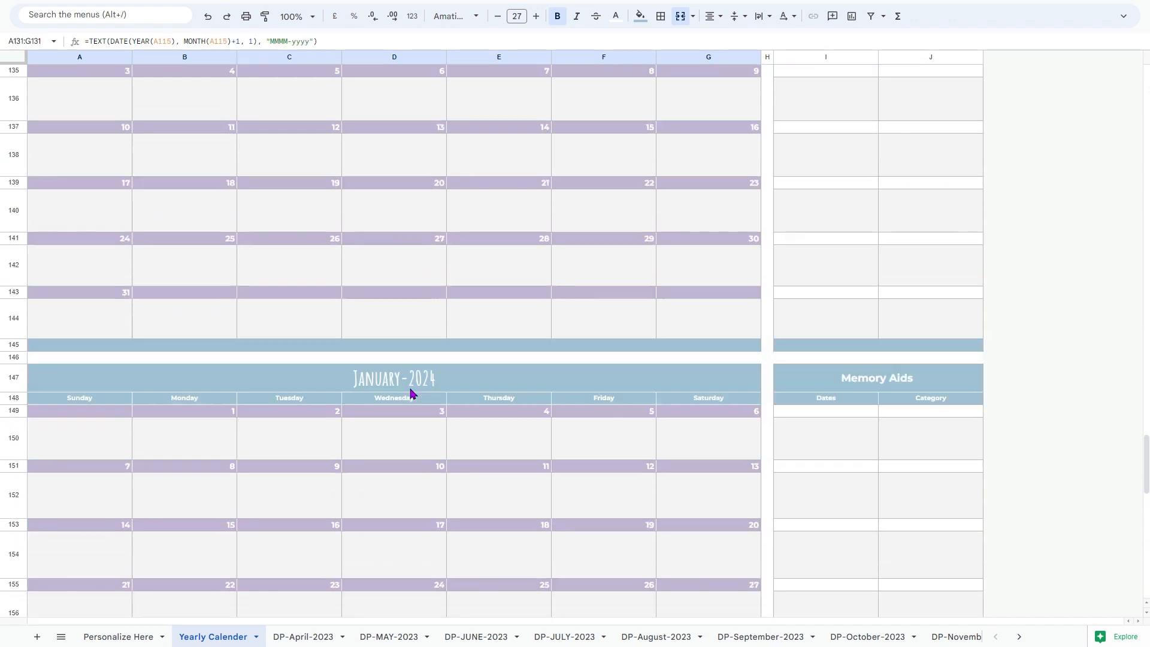
scroll("down", 3)
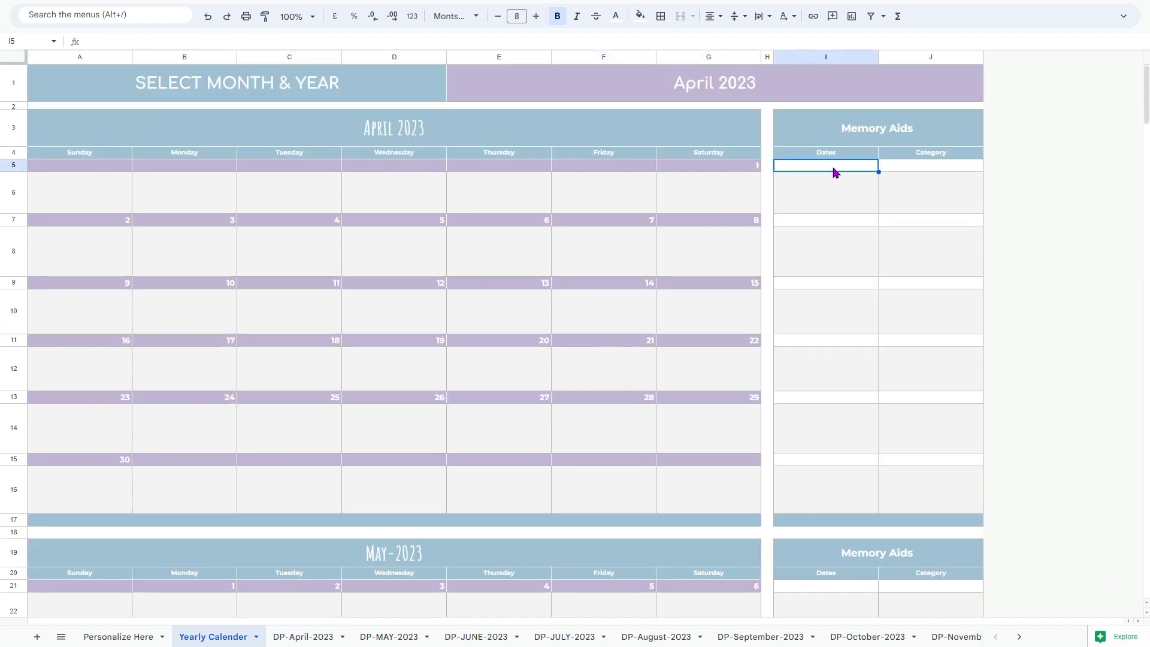
Enter April Memory Aids such as a Dentist Appointment on the 13th, Badminton Practice and Badminton Competition
left_click(825, 251)
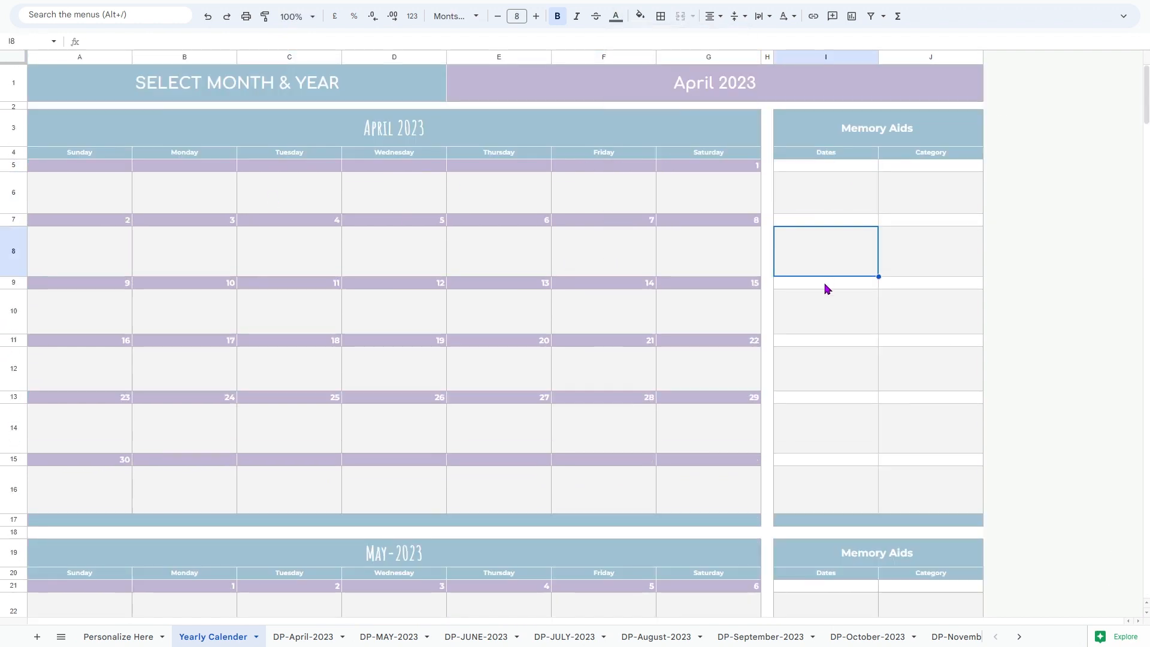
left_click(826, 165)
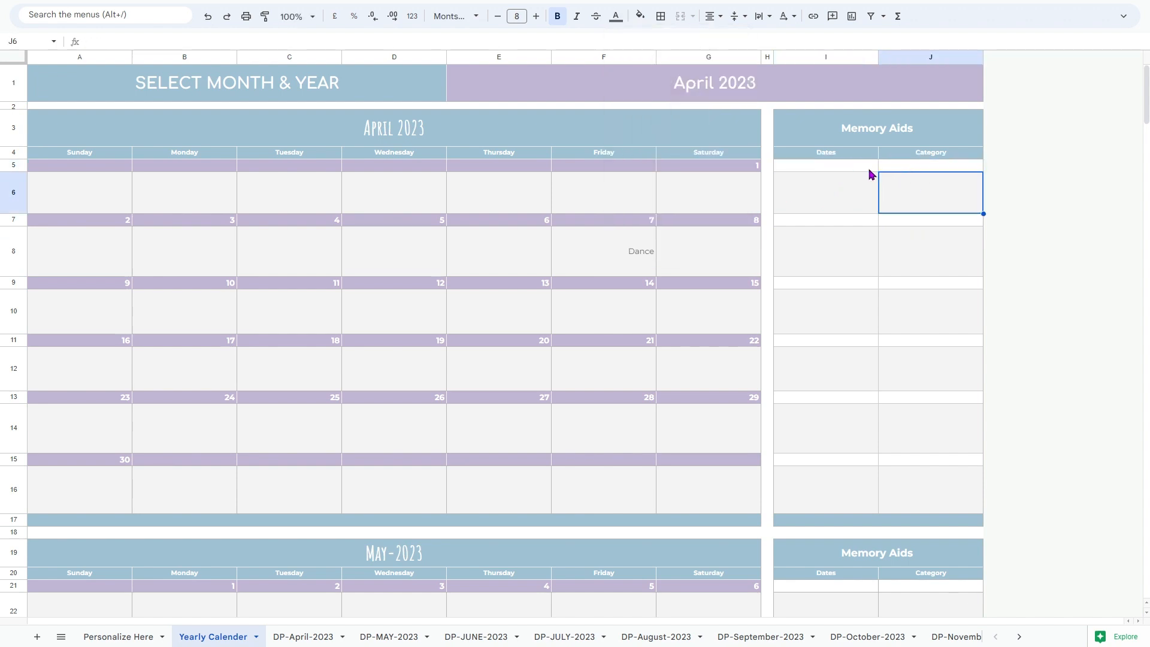
type("13")
type("Movie Night")
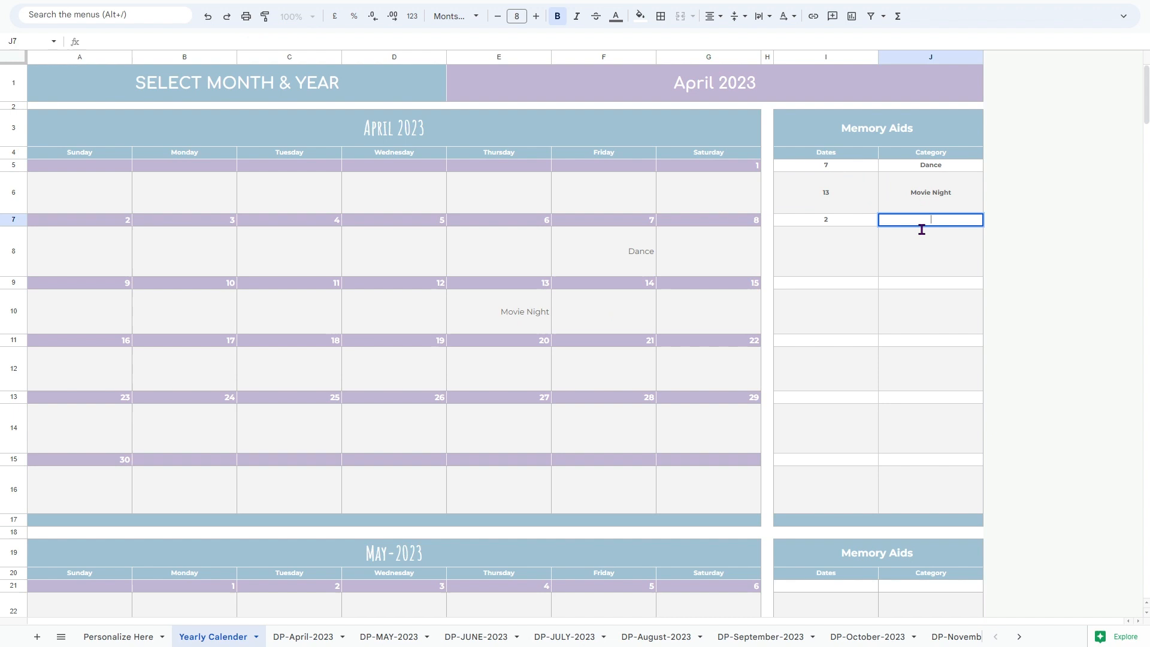
type("Dentist Appointment")
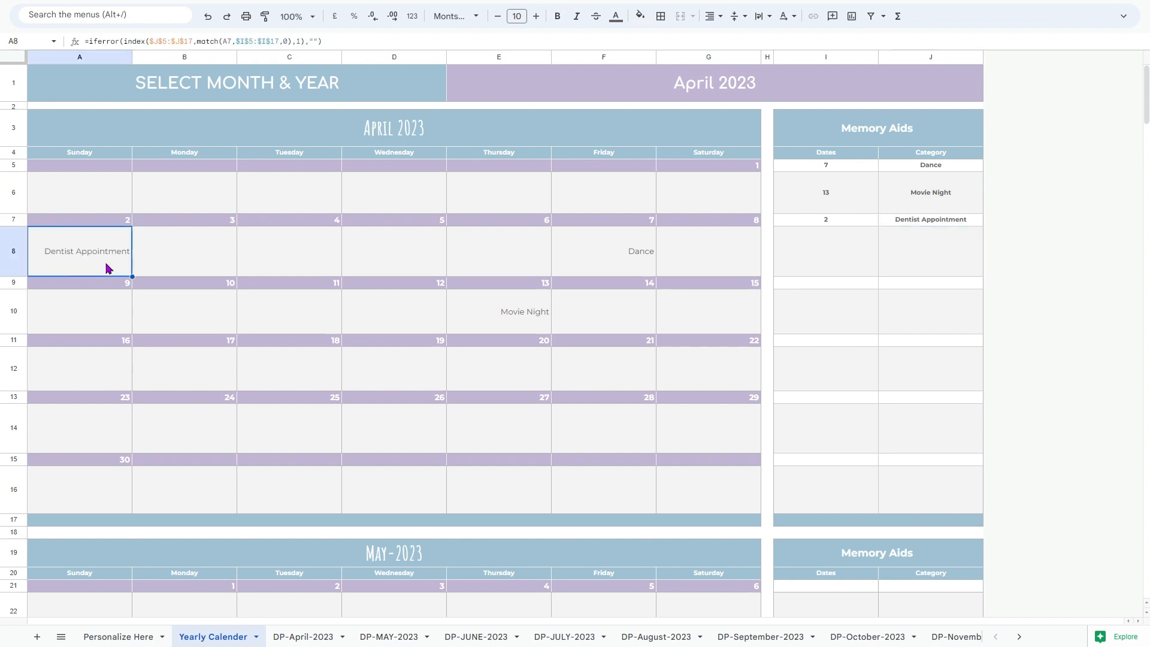
type("Badminton")
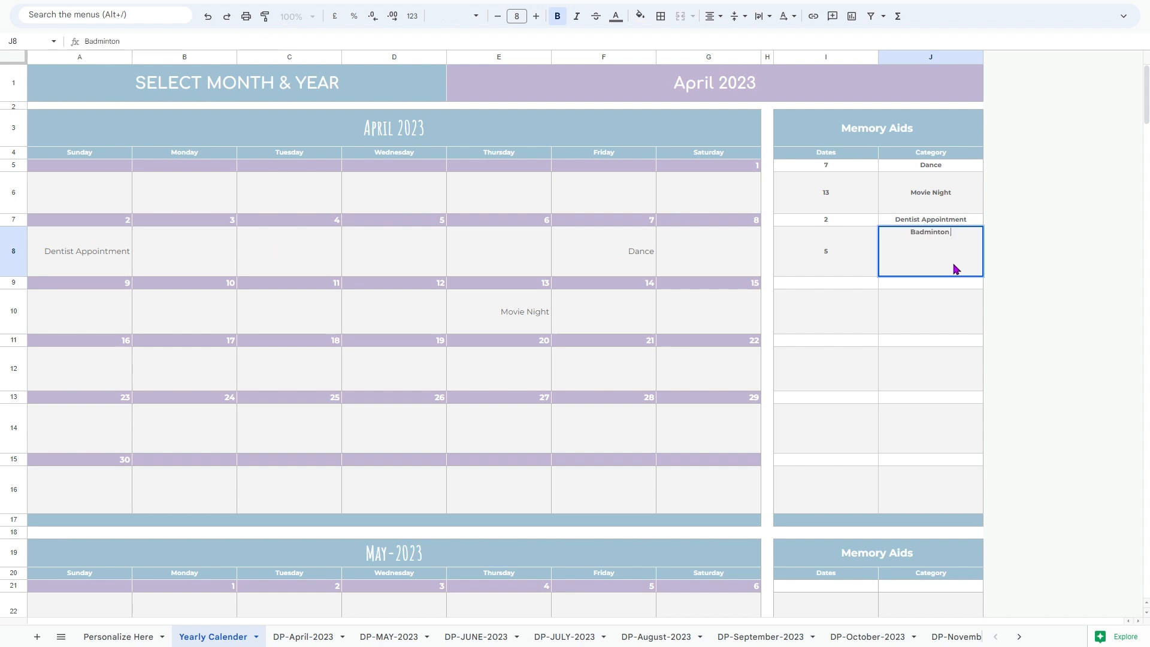
type("pPractice")
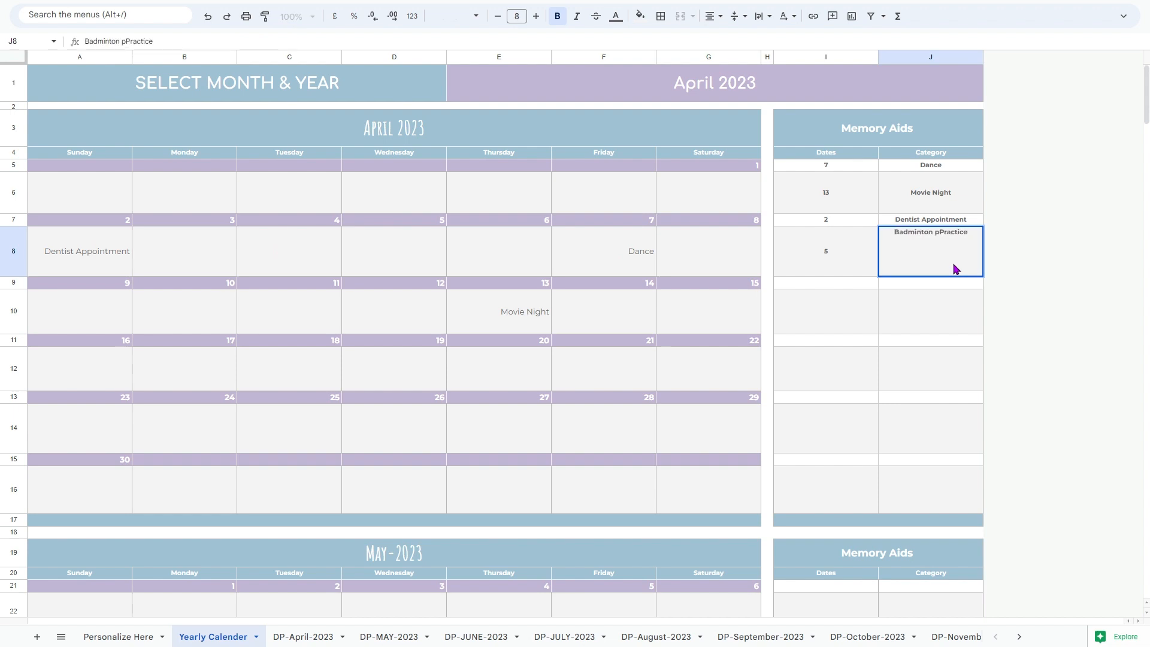
scroll("down", 3)
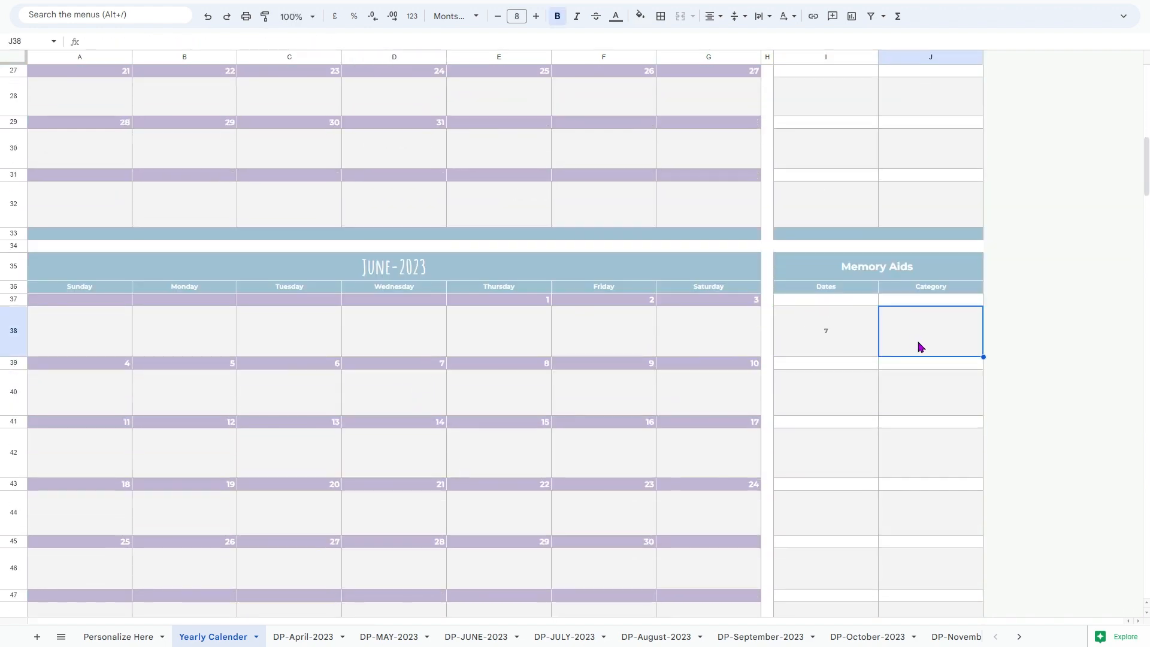
type("Badminton Compet")
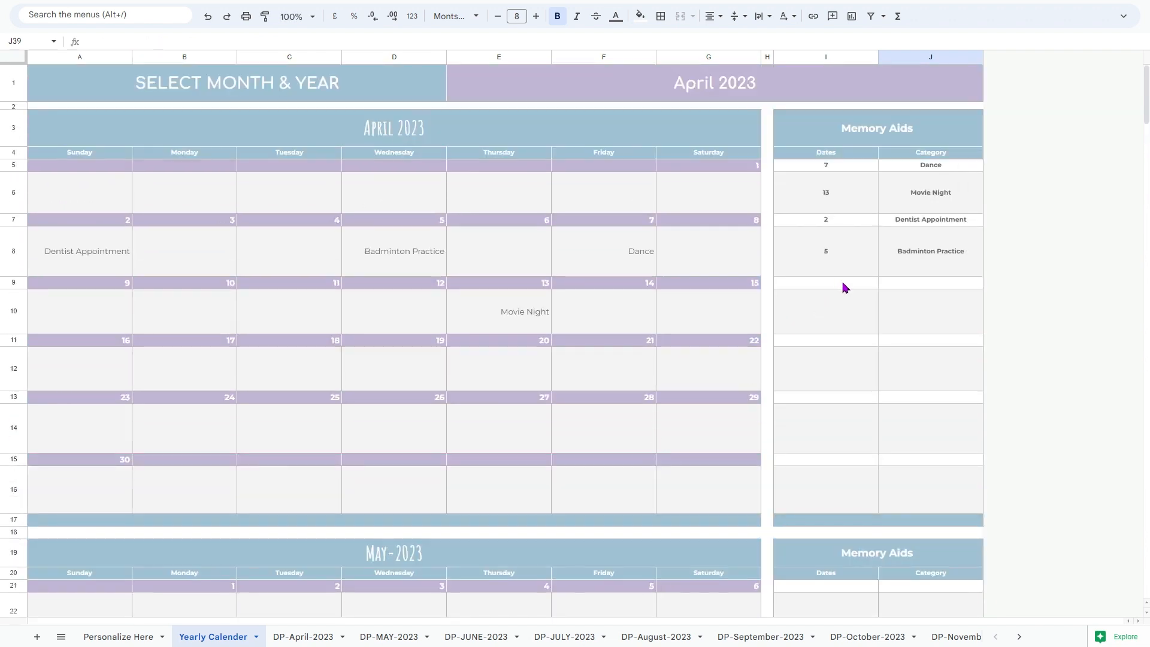
Add Ayesha's Birthday and Mama's Cooking Class to the Memory Aids and review the later months
left_click(930, 283)
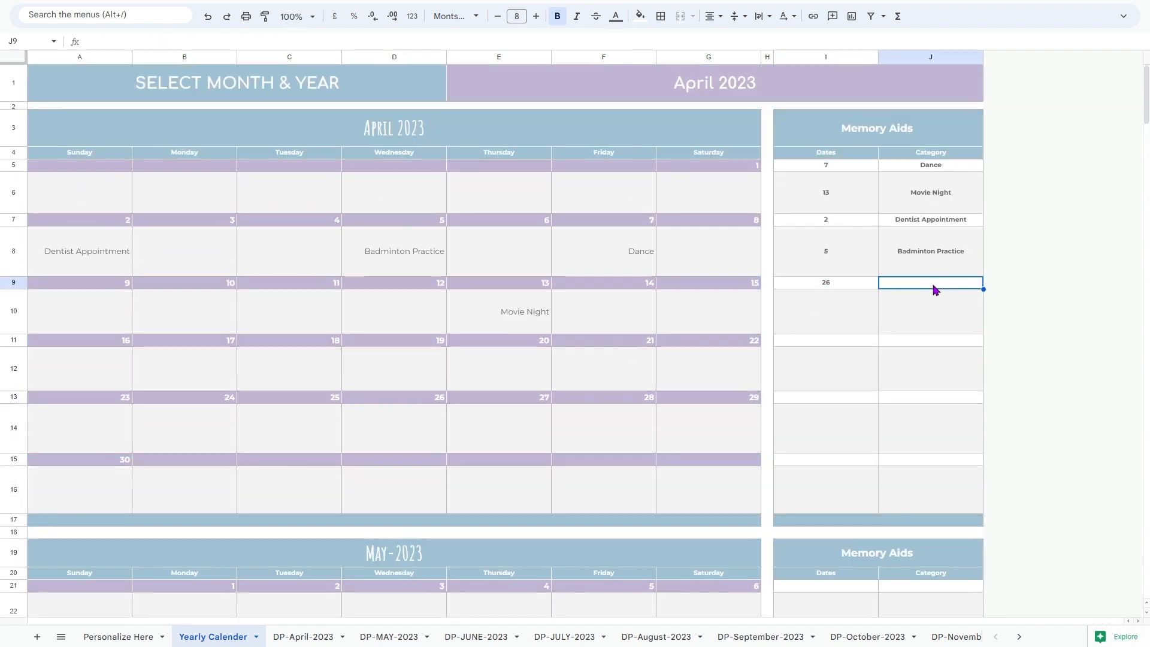
scroll("down", 3)
type("1")
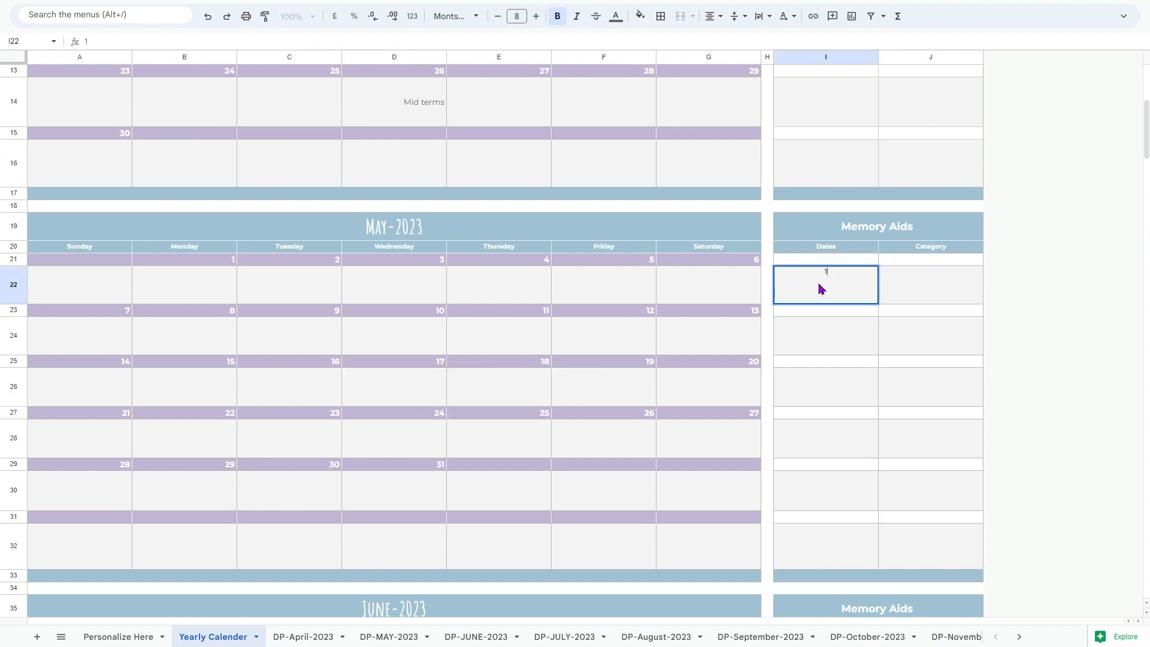
type("Ayesha's Birthday")
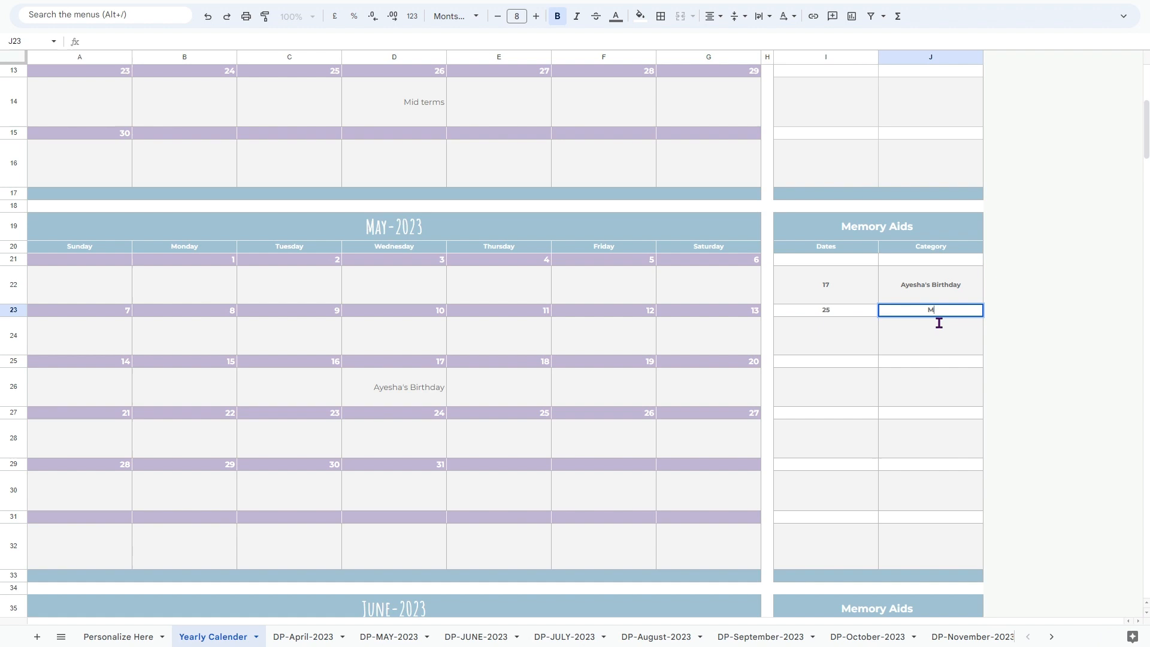
type("Mama' Cooking Class")
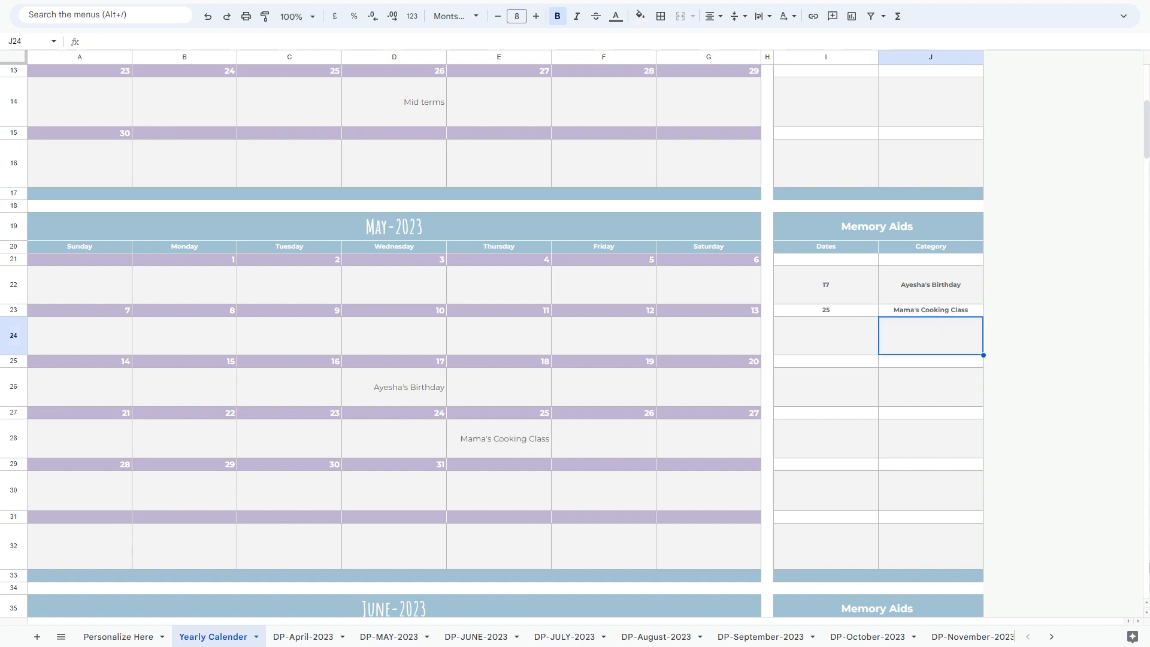
scroll("down", 3)
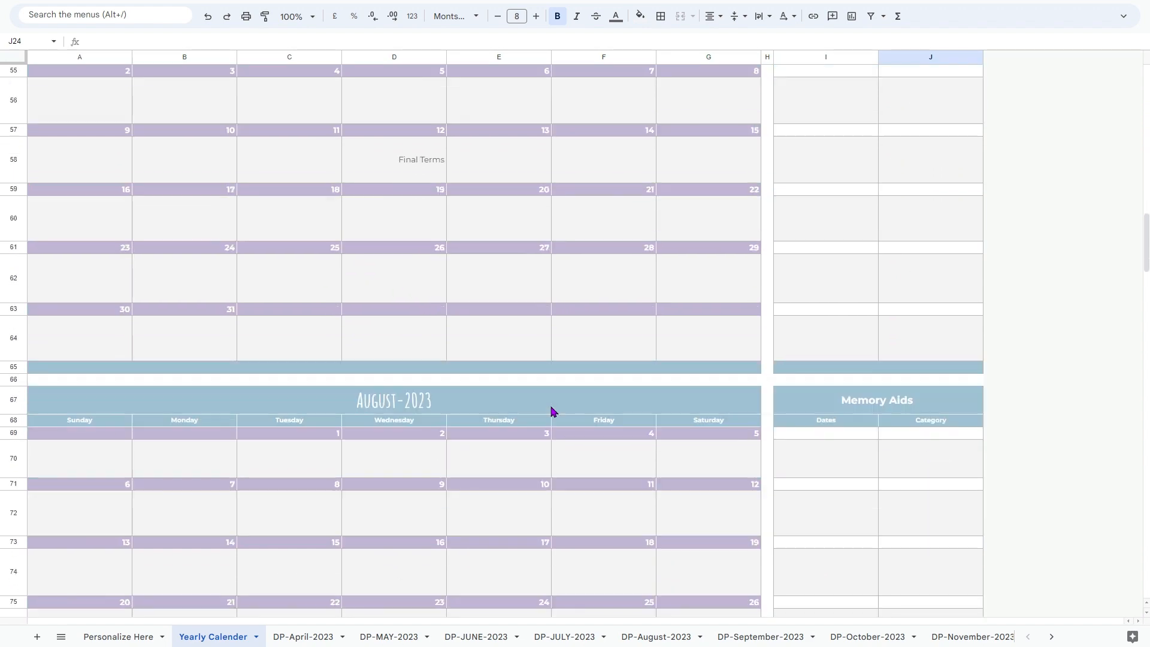
scroll("down", 3)
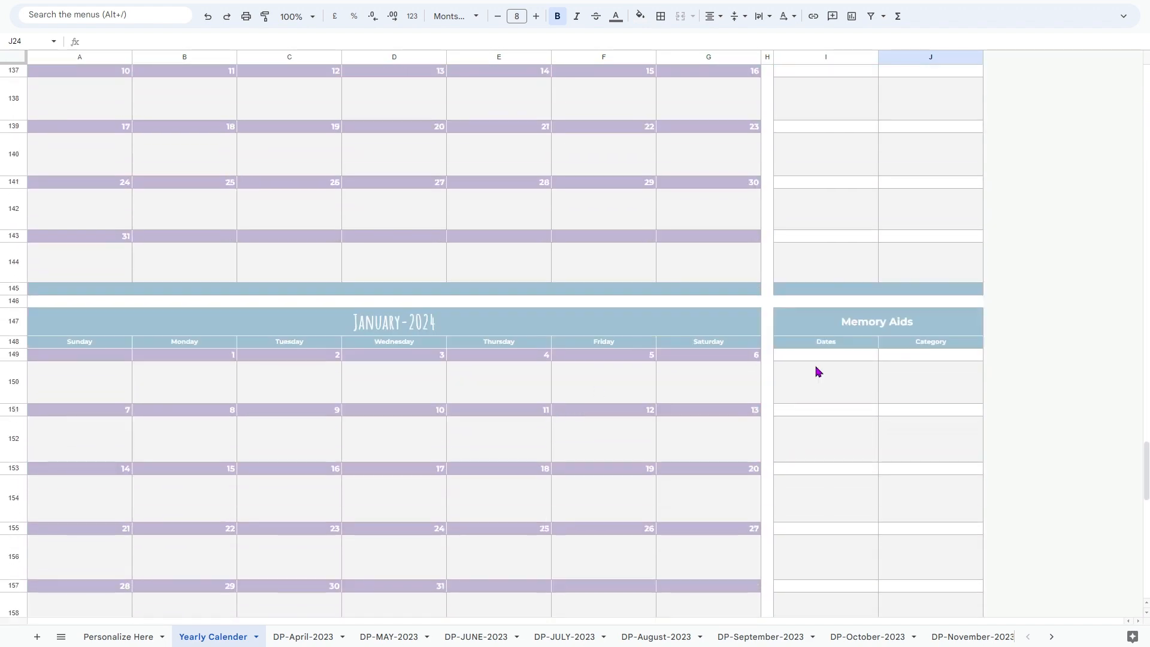
scroll("down", 3)
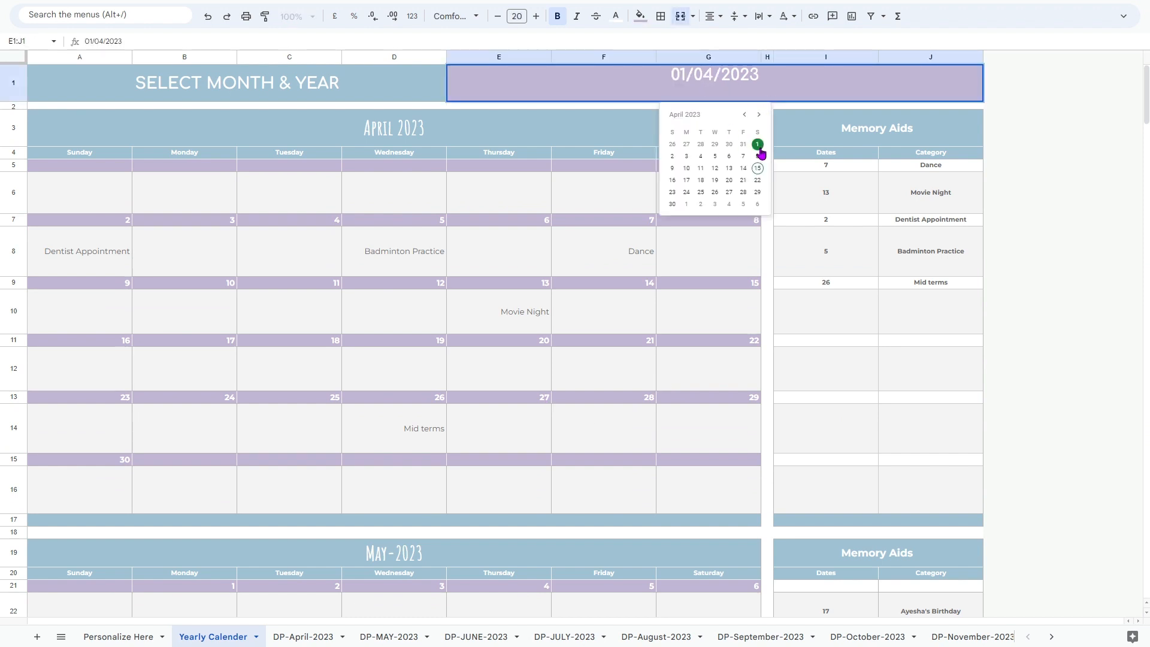
In the DP-April-2023 planner set Saturday's first time slot to 4:00 am and Sunday's to 3:00 am
left_click(303, 636)
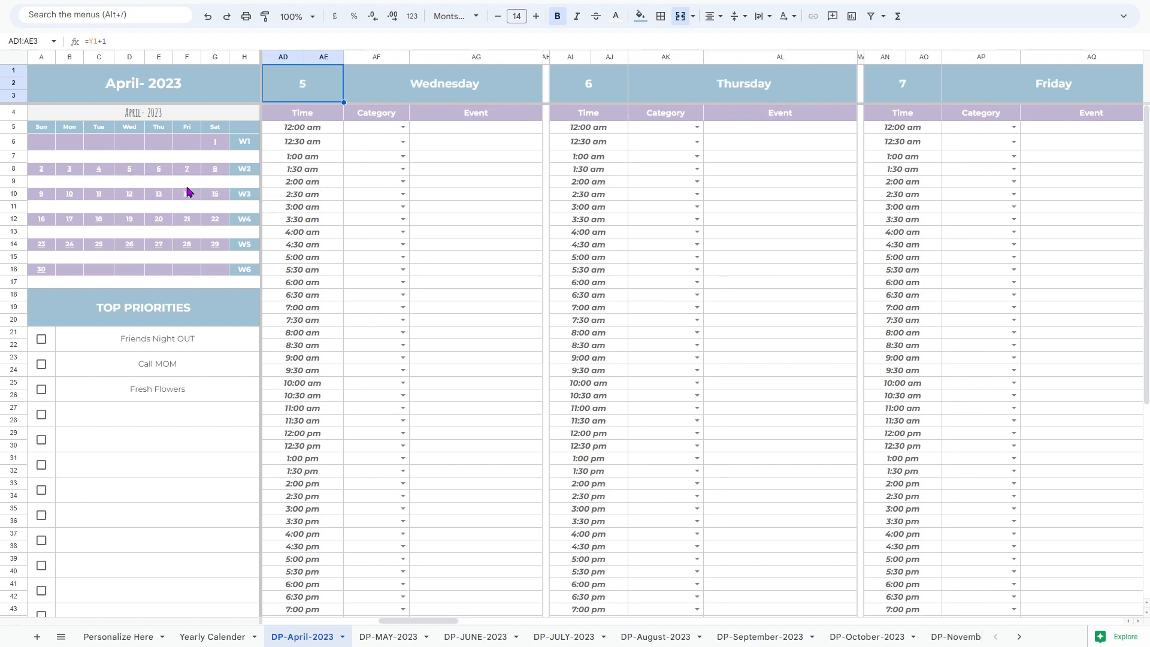
scroll("left", 3)
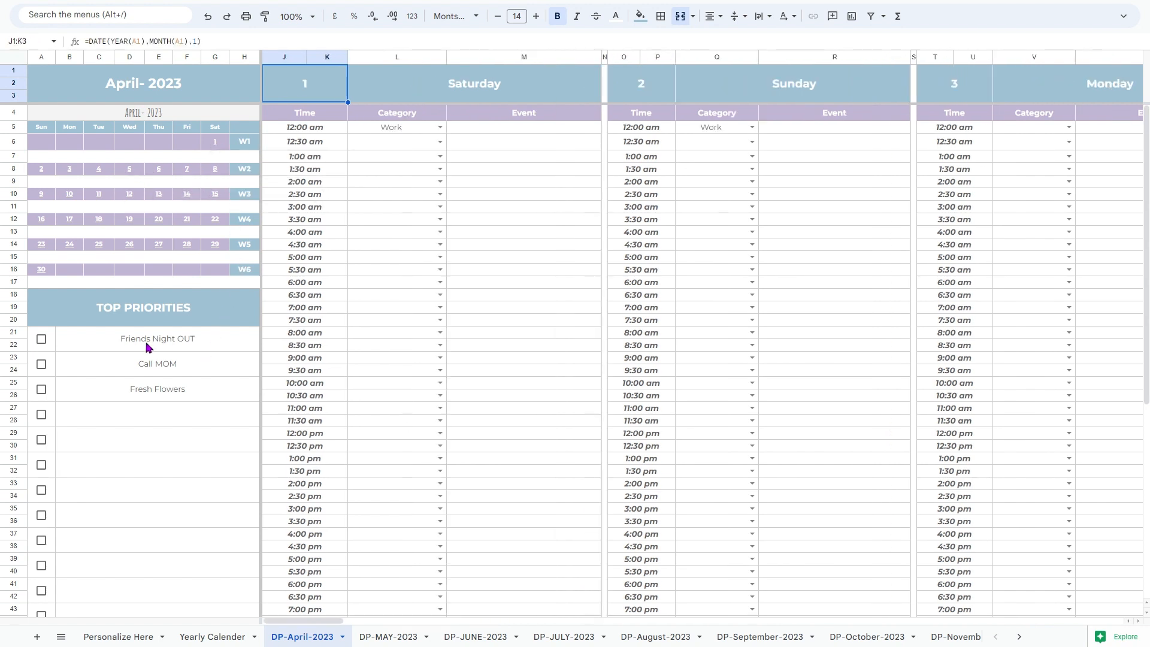
left_click(303, 127)
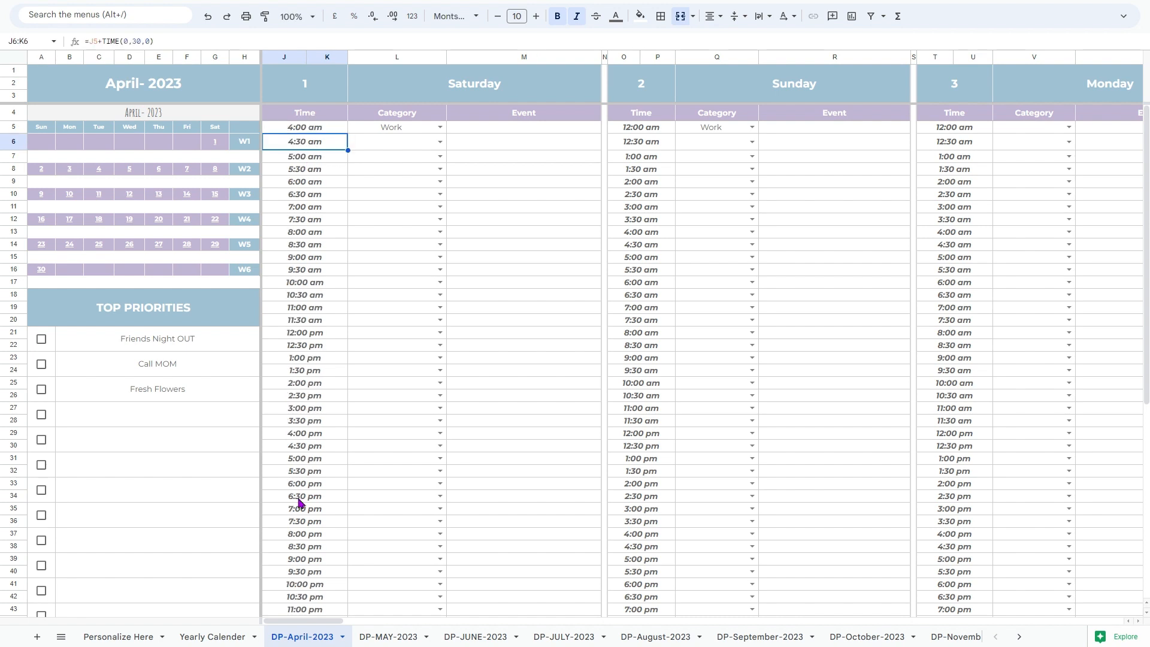
left_click(640, 127)
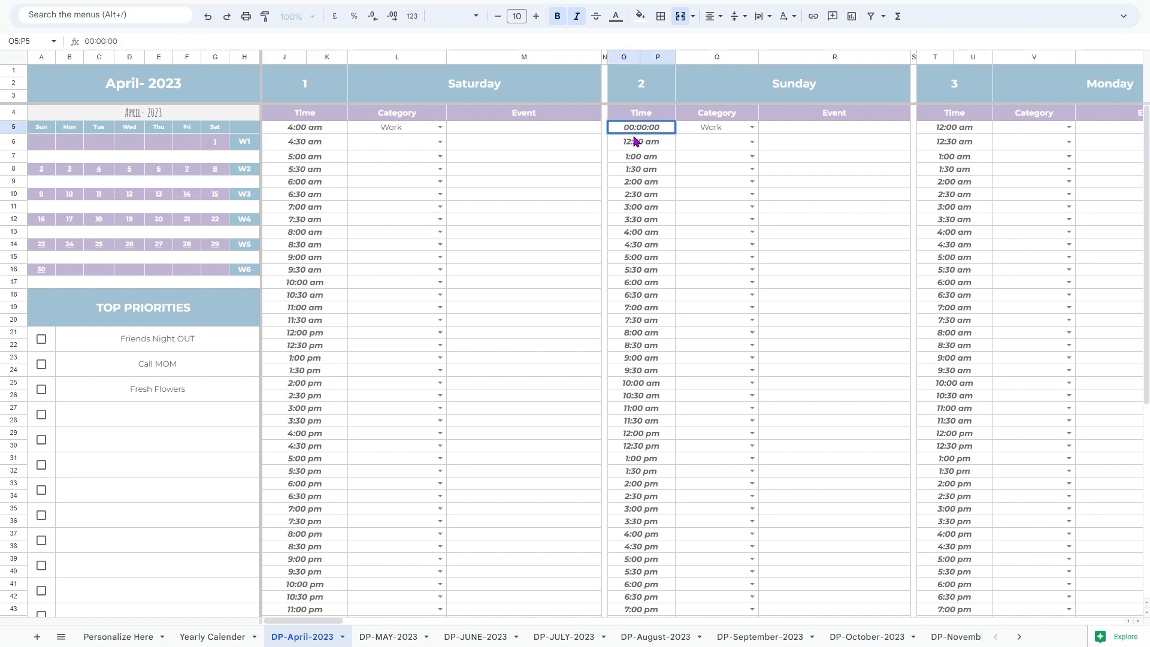
scroll("down", 3)
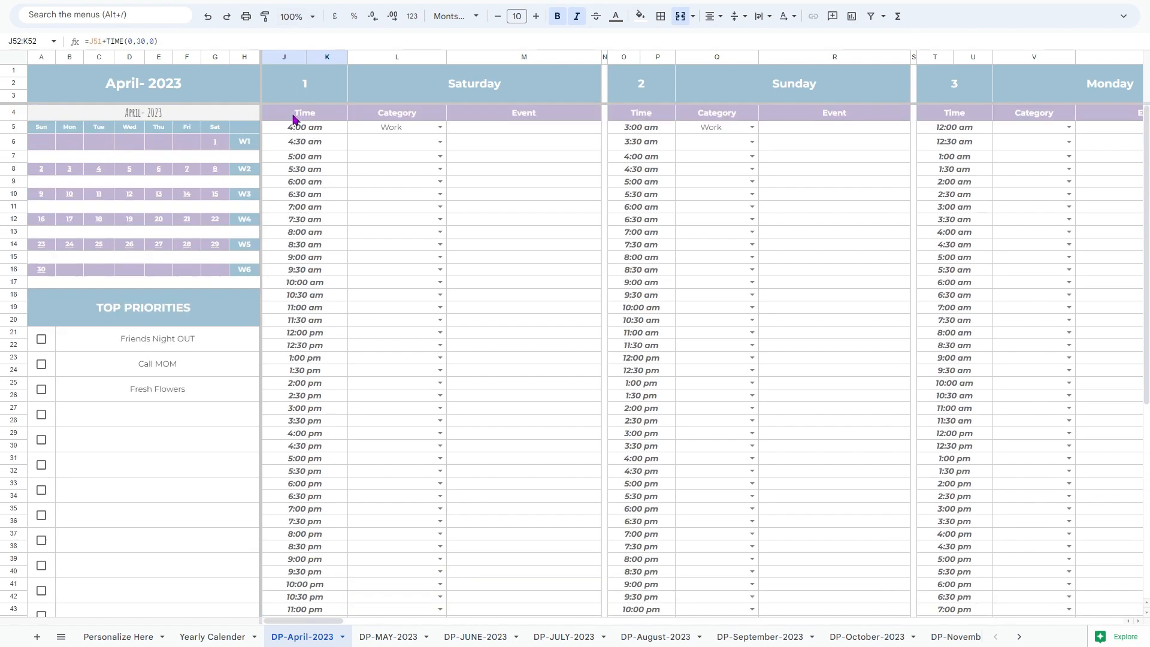
Give Saturday Work blocks for Attend Meetings, Meeting with the interns and Programming Classes
left_click(439, 127)
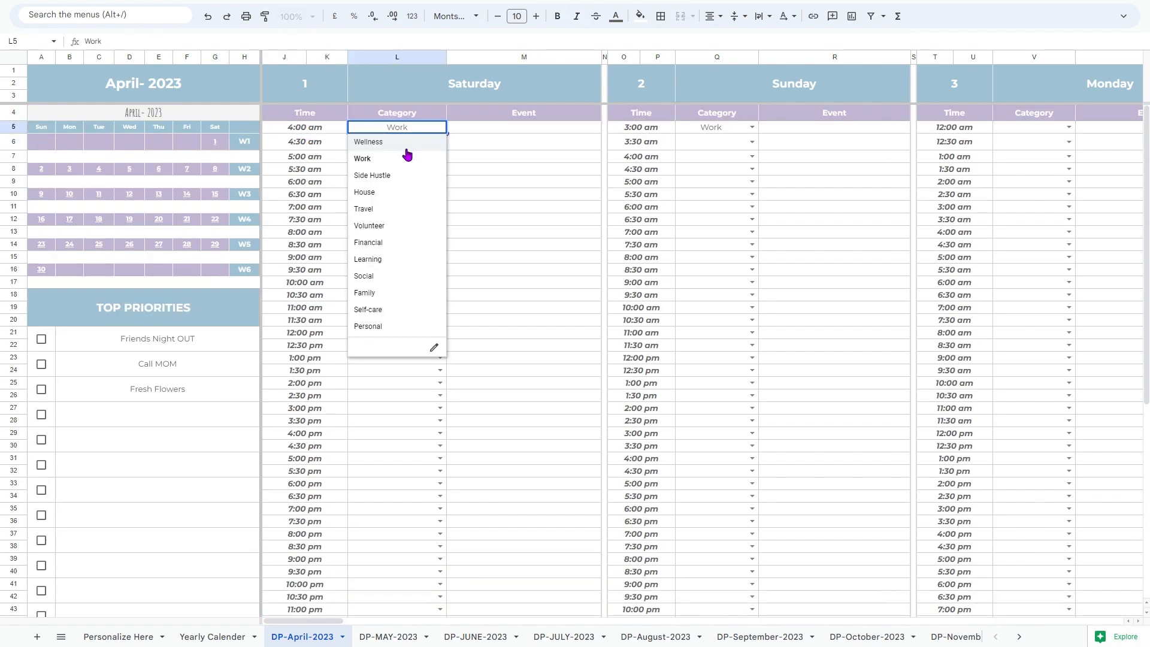
left_click(362, 159)
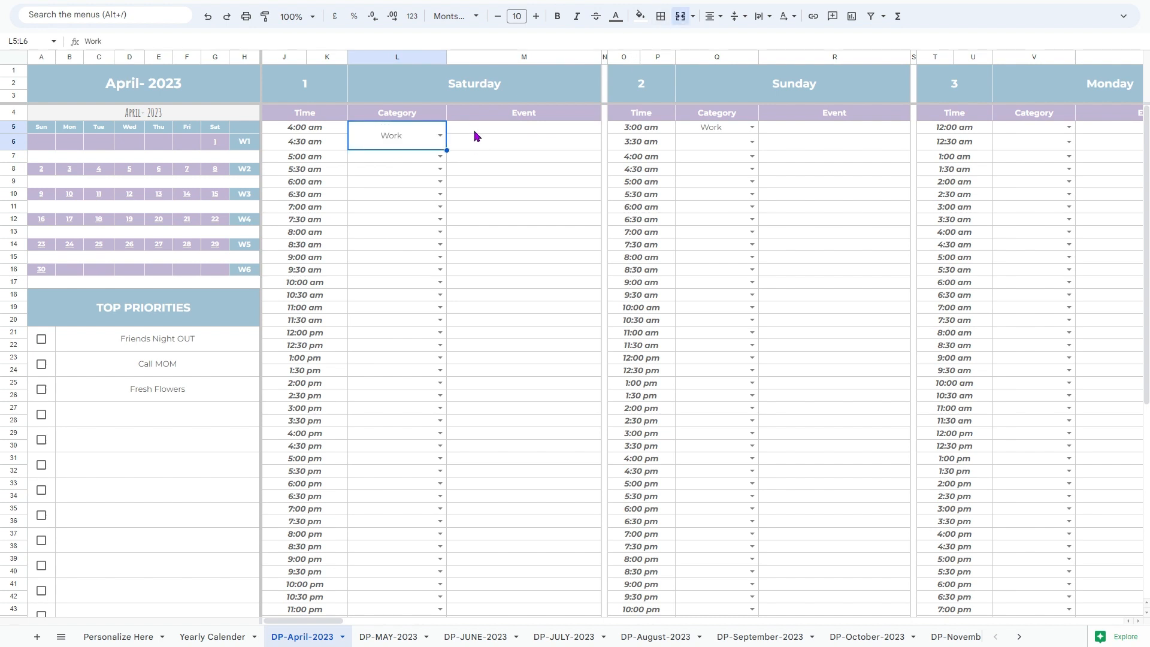
type("Attend Meetings")
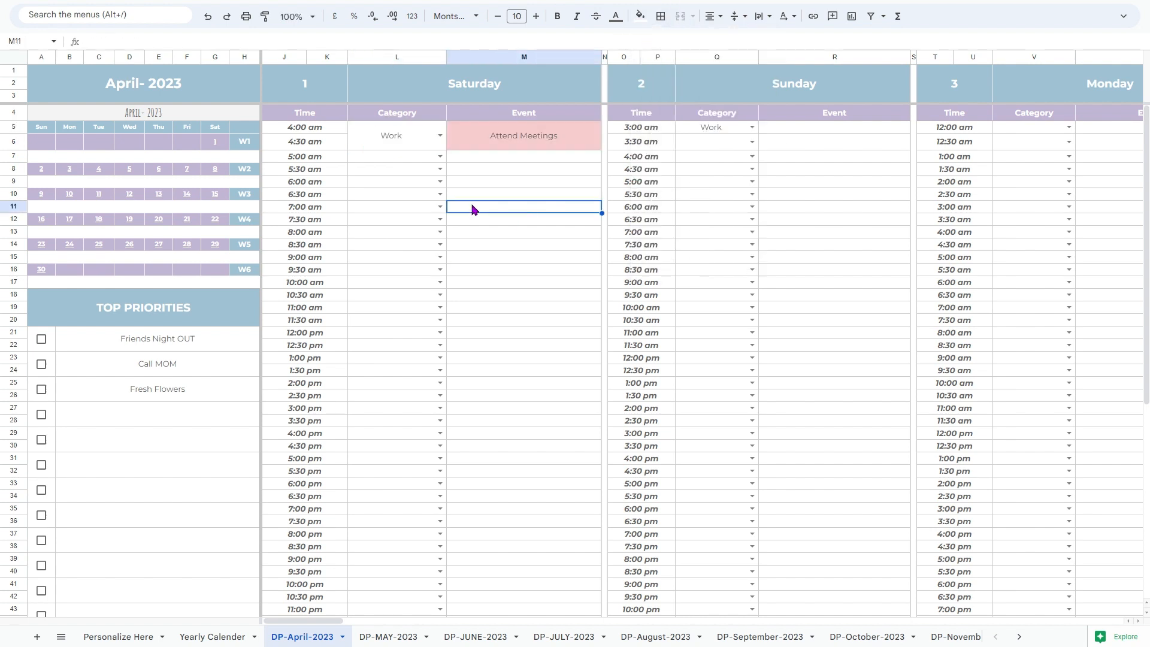
type("Me")
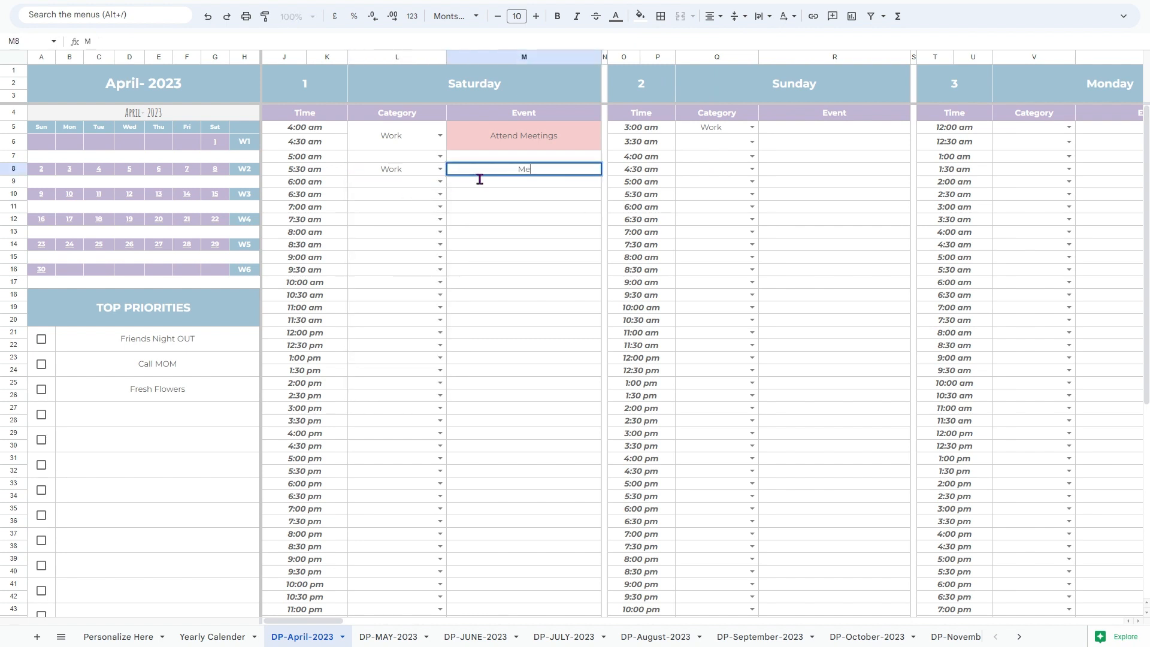
type("Meeting with the interns")
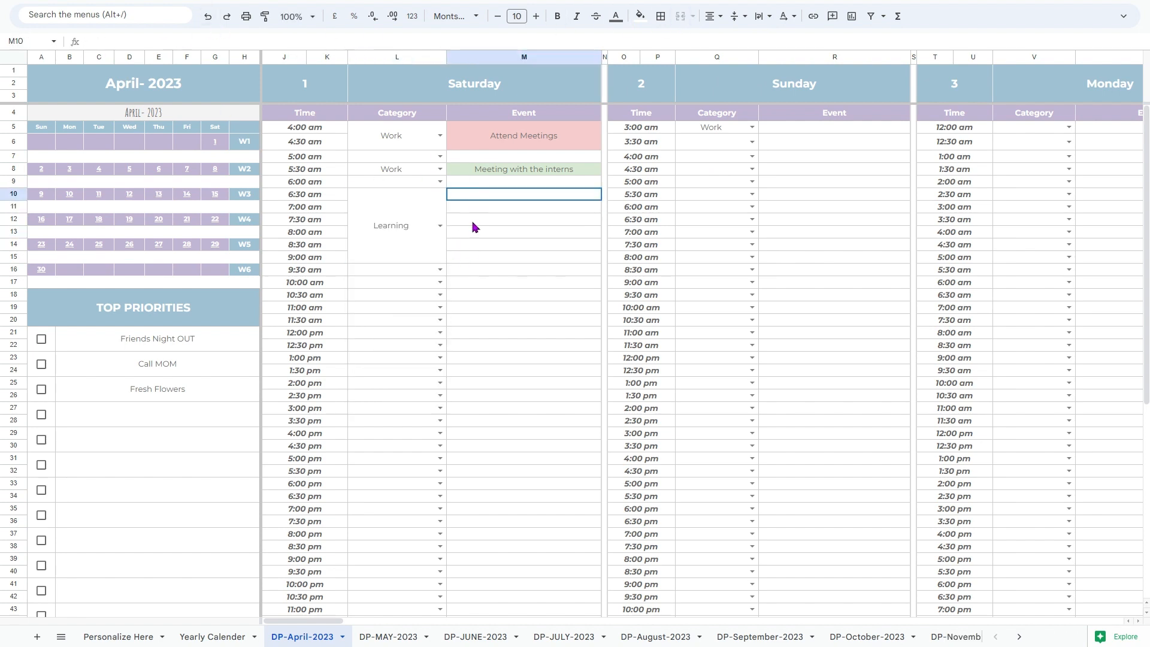
type("Programming C")
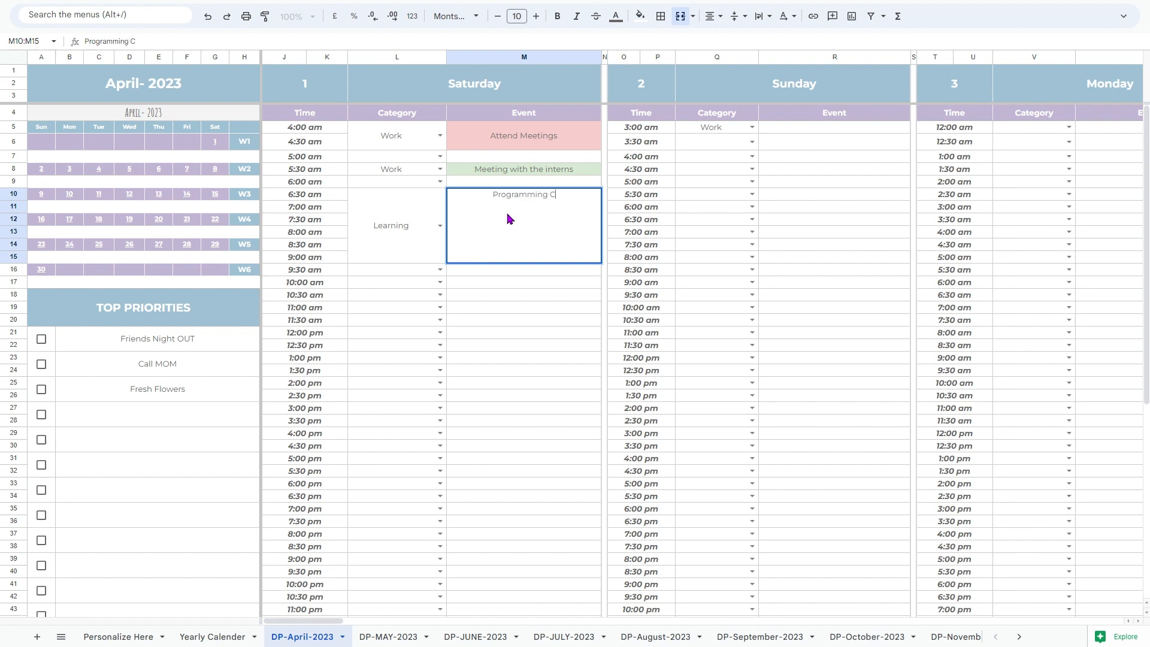
type("Programming Classes")
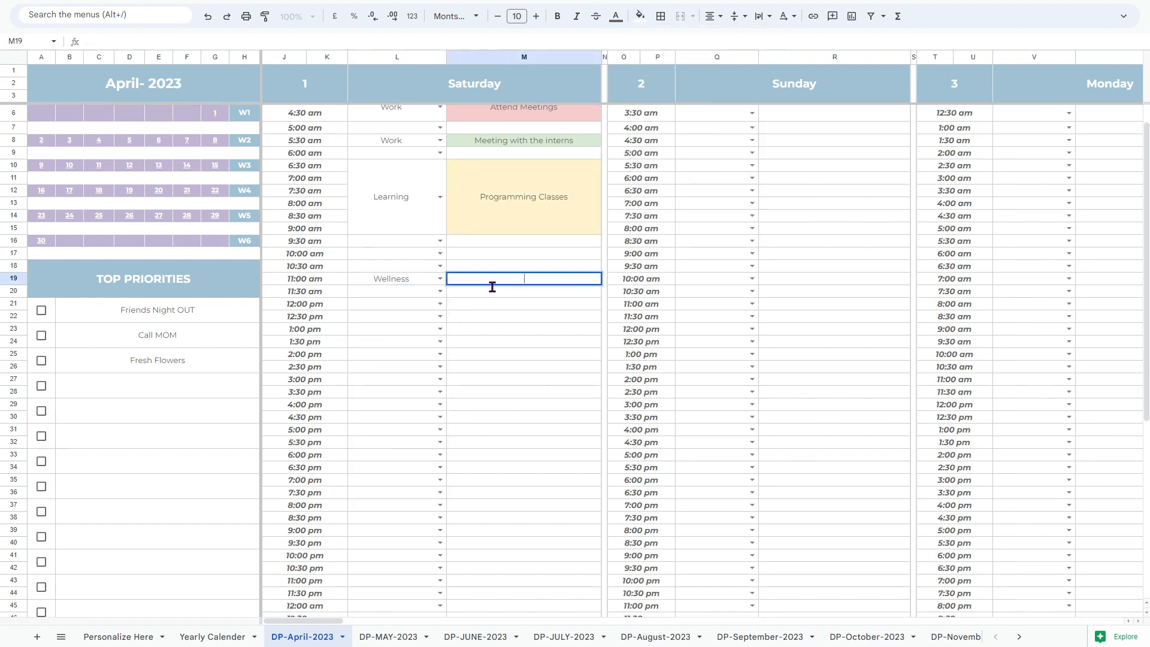
Add colour-coded Gym, Monthly Rent, Reading Books and Skin Care blocks plus a merged 2:00–3:30 am Self-care block
left_click(638, 15)
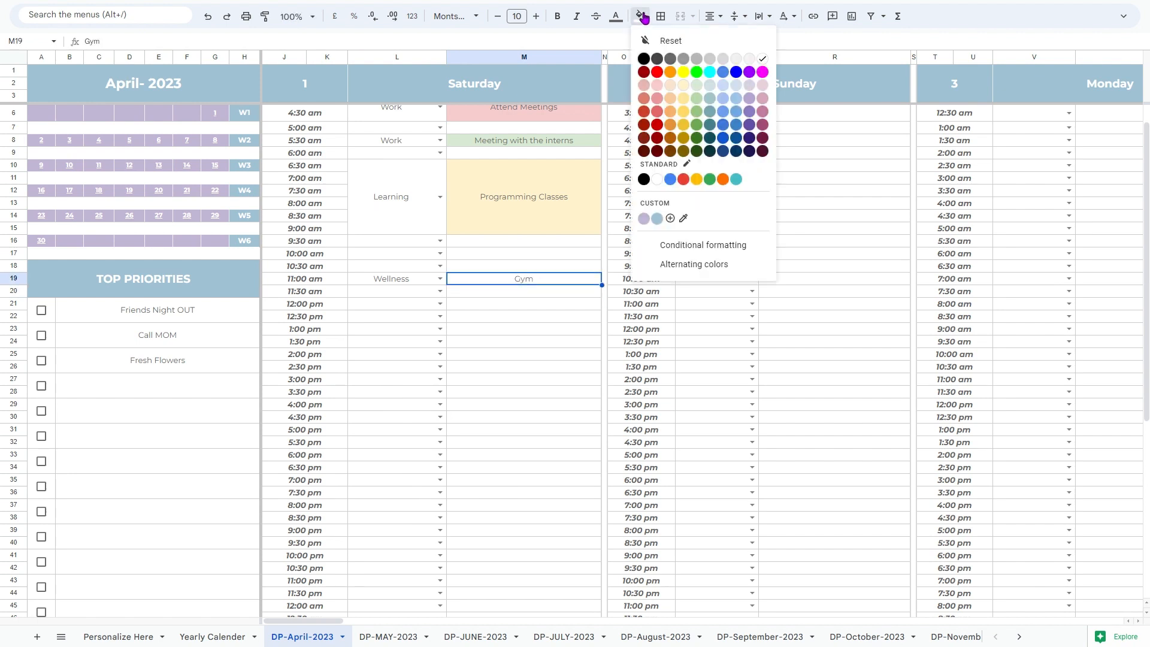
type("M")
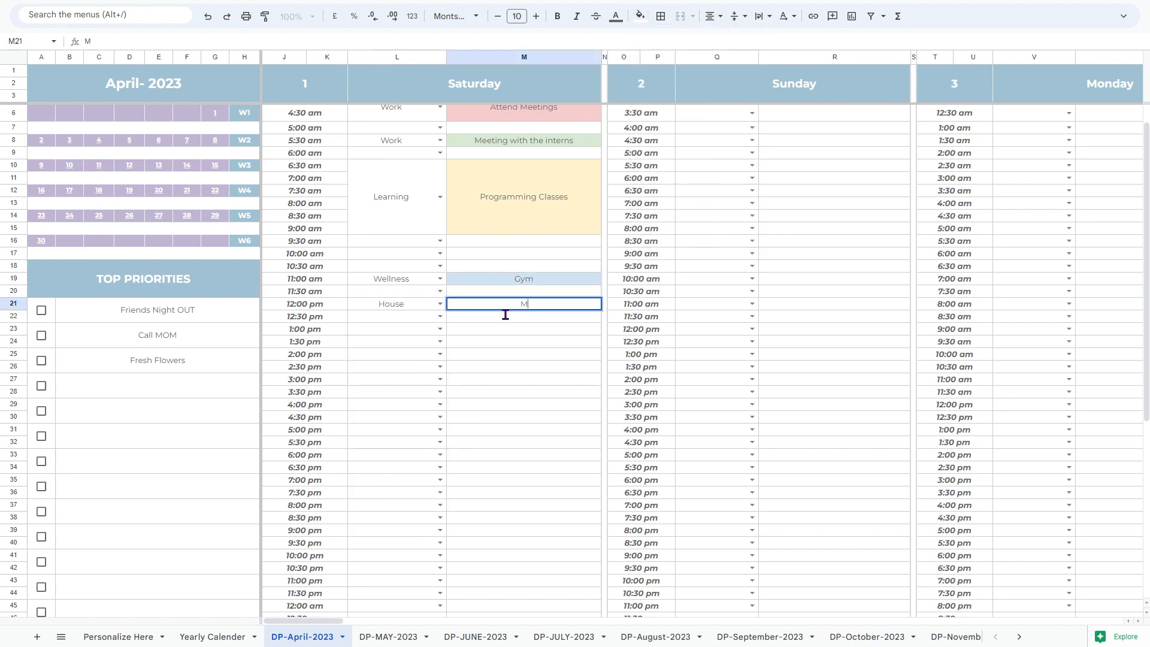
type("Monthly Rent")
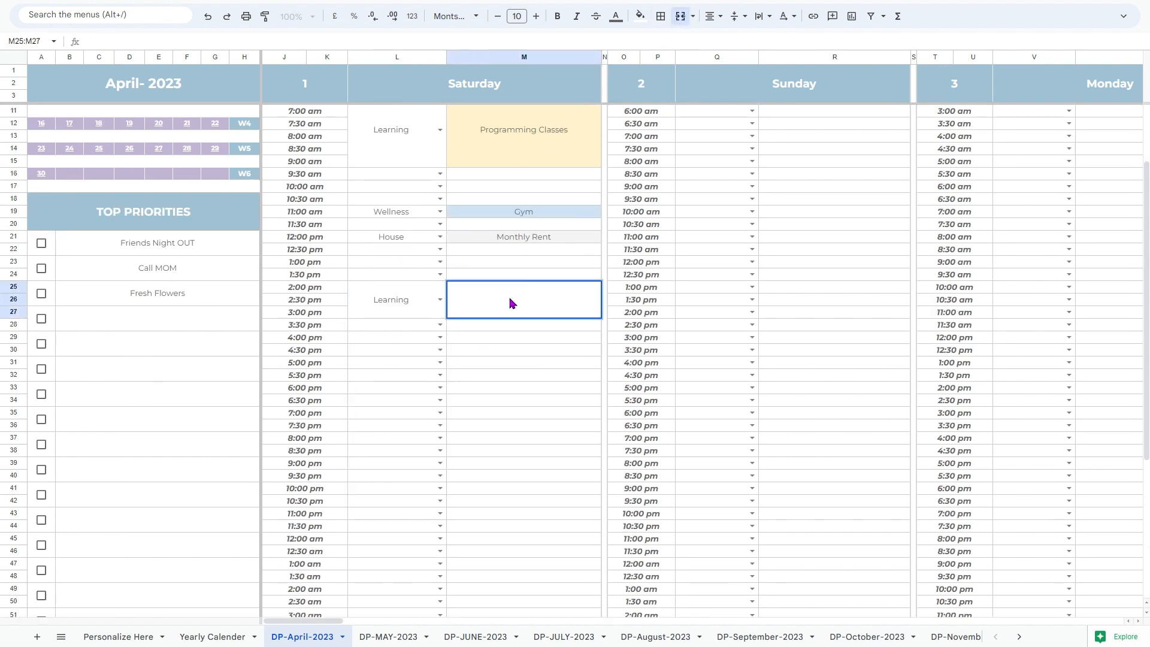
type("Reading Books")
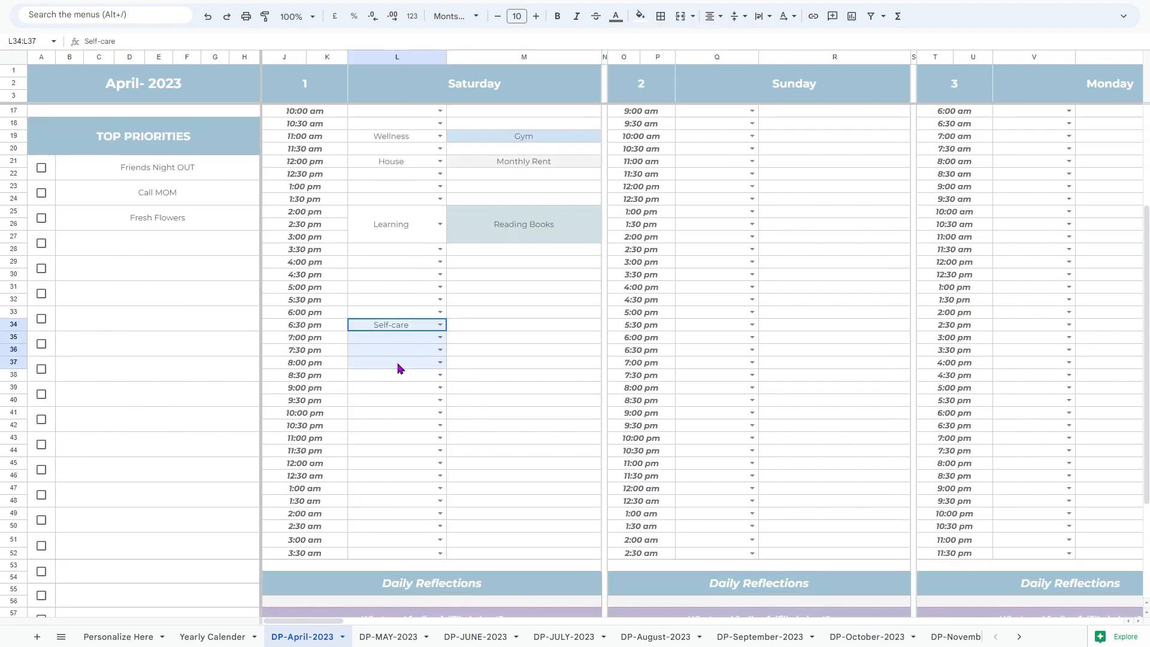
type("Skin Care")
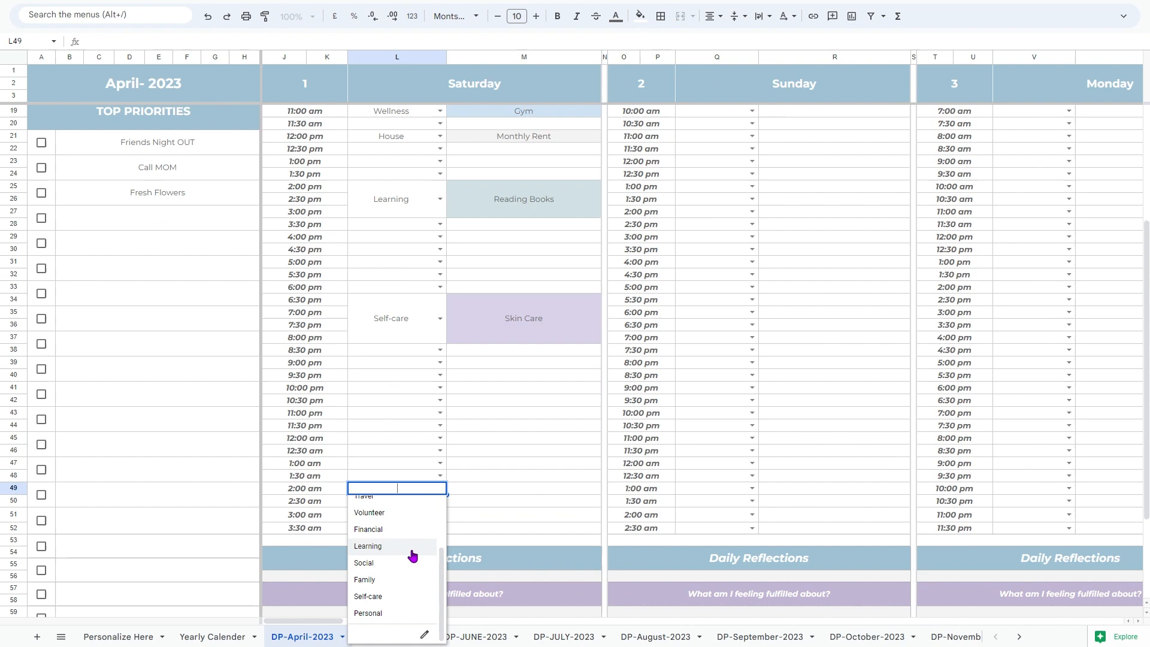
left_click(367, 596)
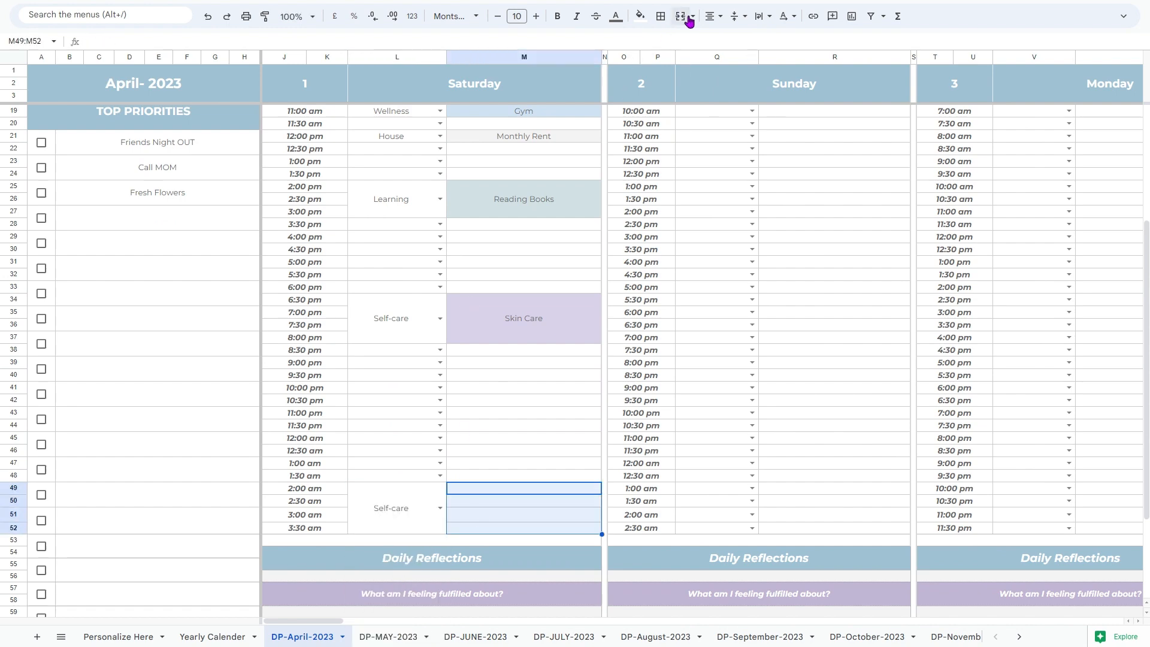
left_click(681, 15)
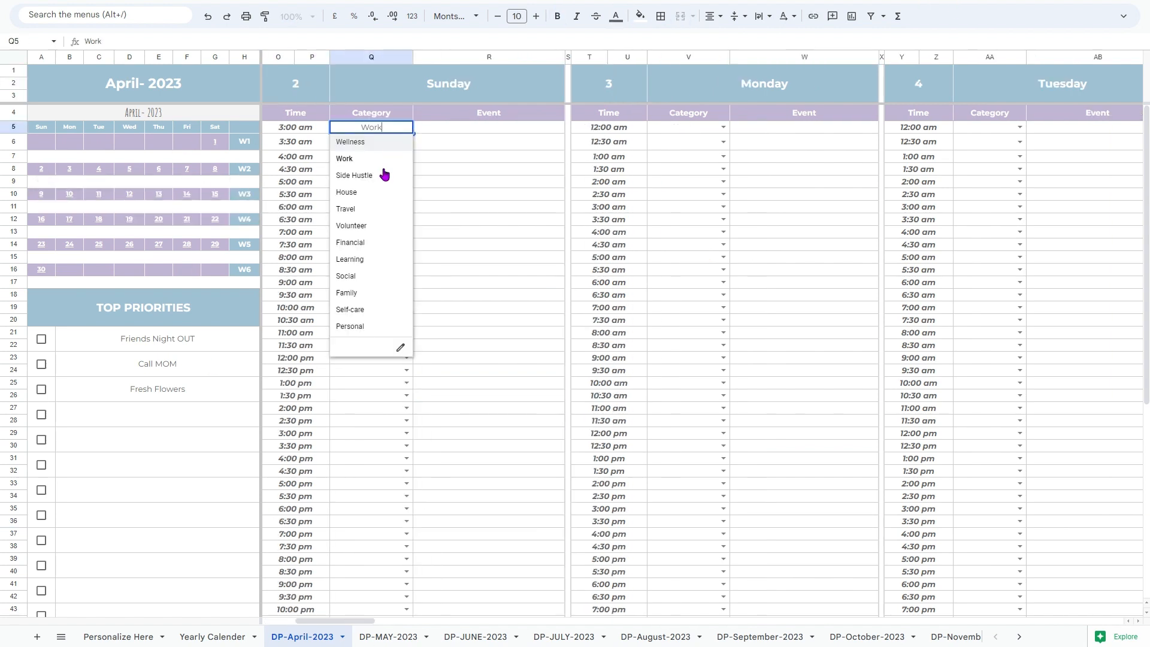
Fill Sunday with a Family outing with my wife, Creative Writing, a CEO meeting and a light-blue Financial Creating A Budget block
left_click(347, 292)
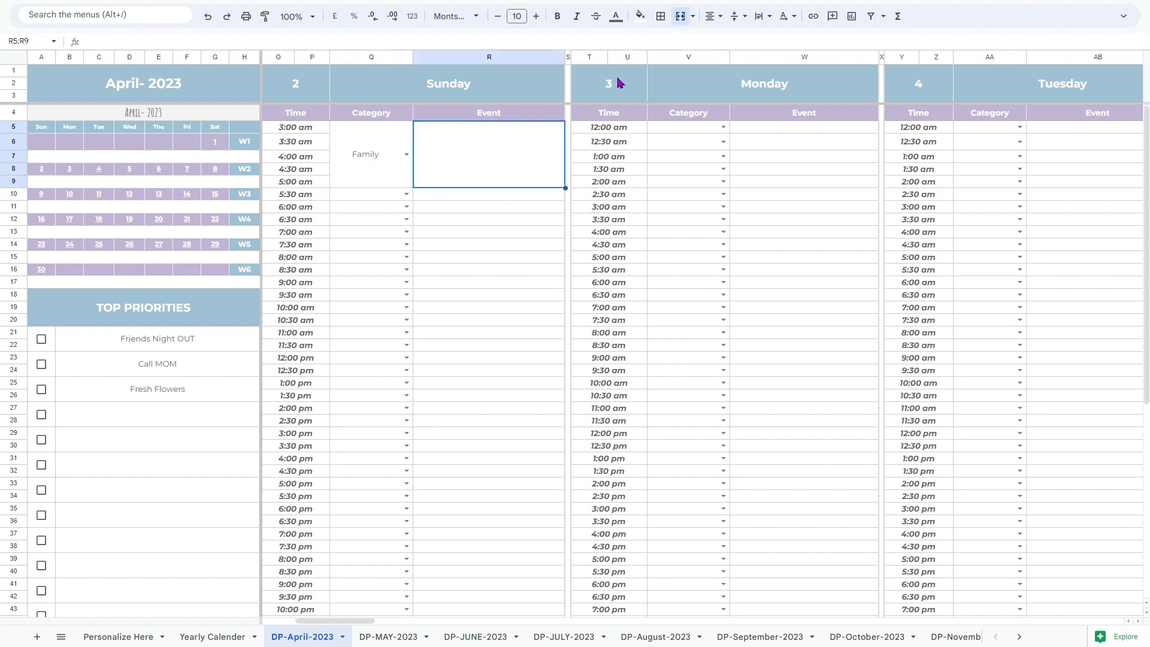
type("Taking my Wife on a date")
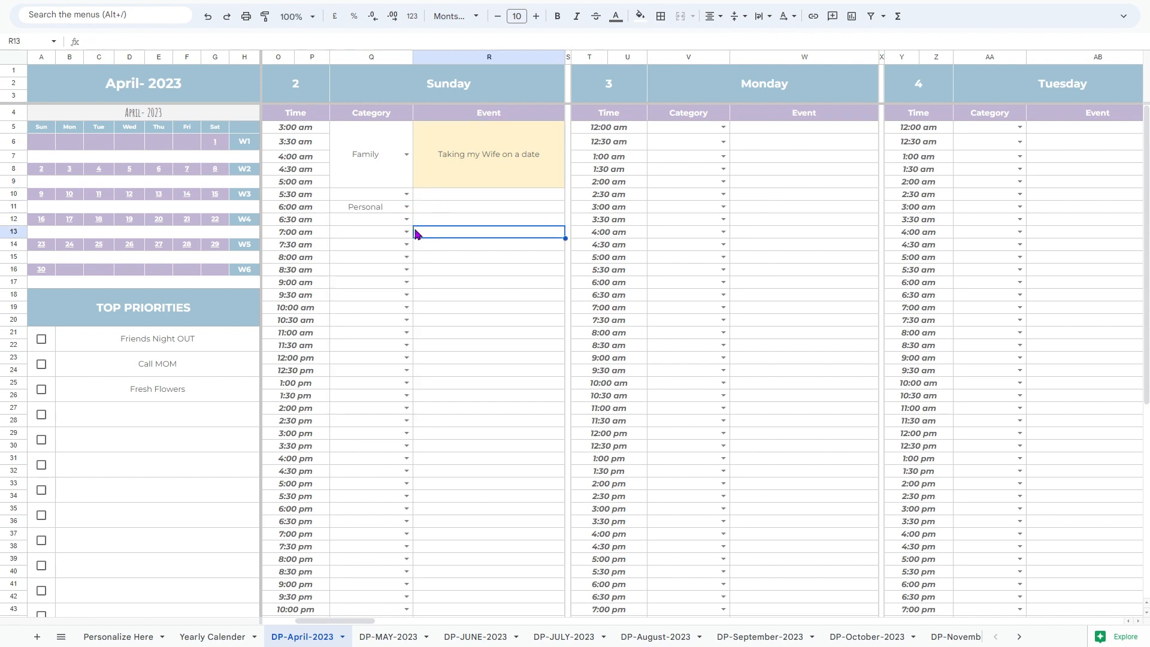
type("Creative Writing")
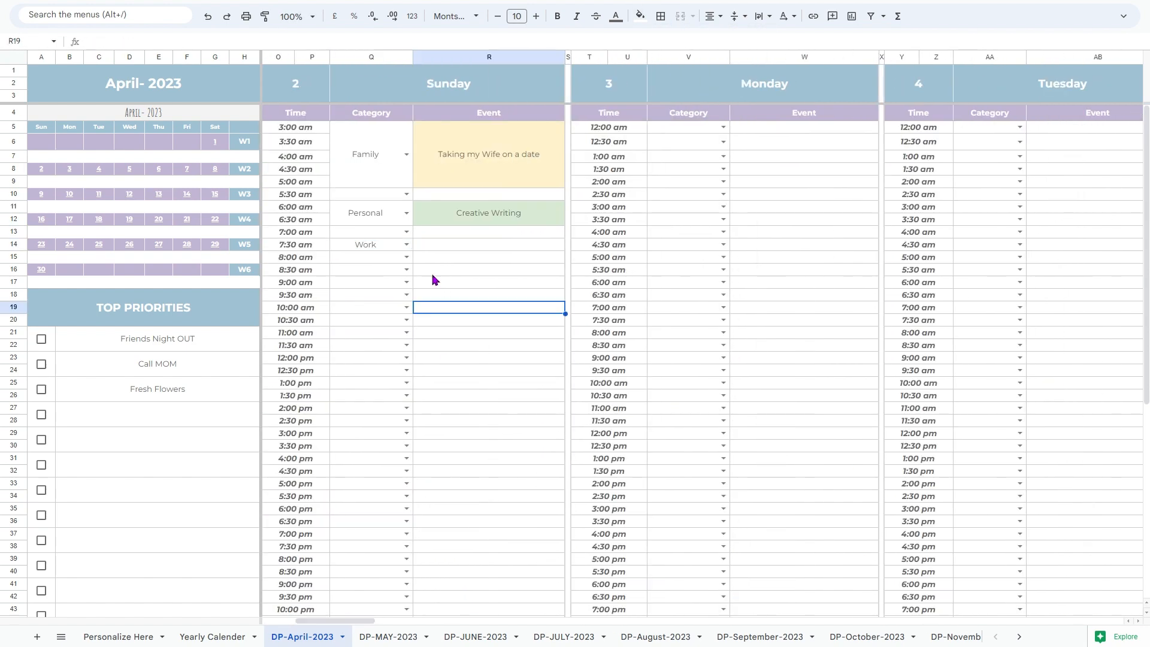
type("Meeting with the CE")
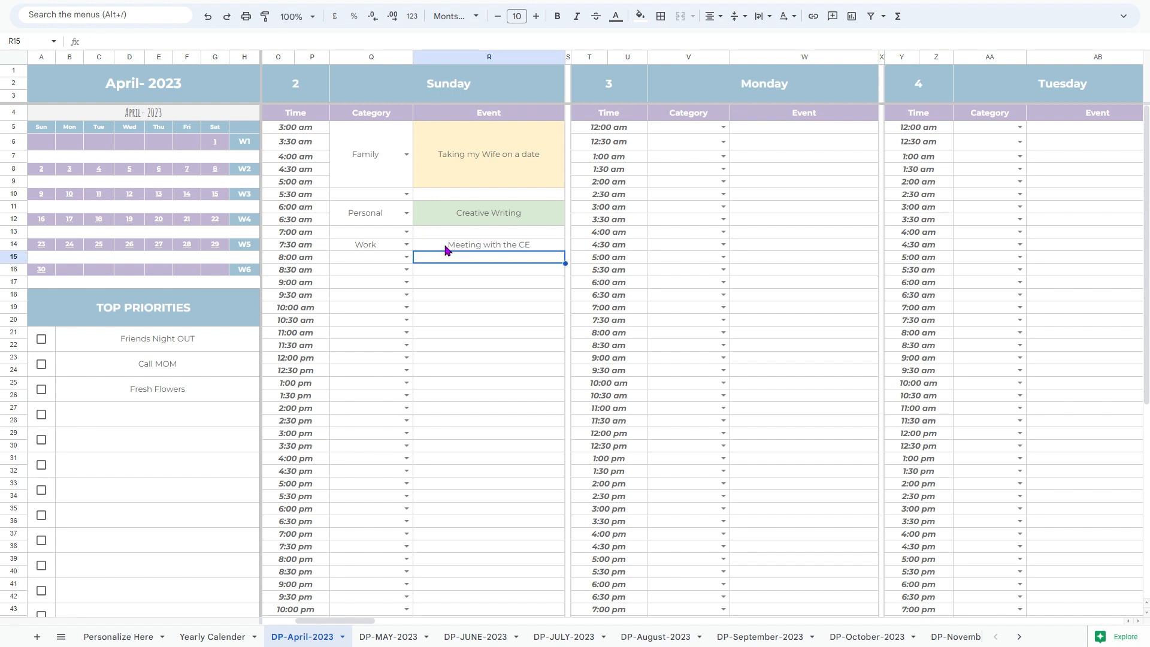
left_click(639, 16)
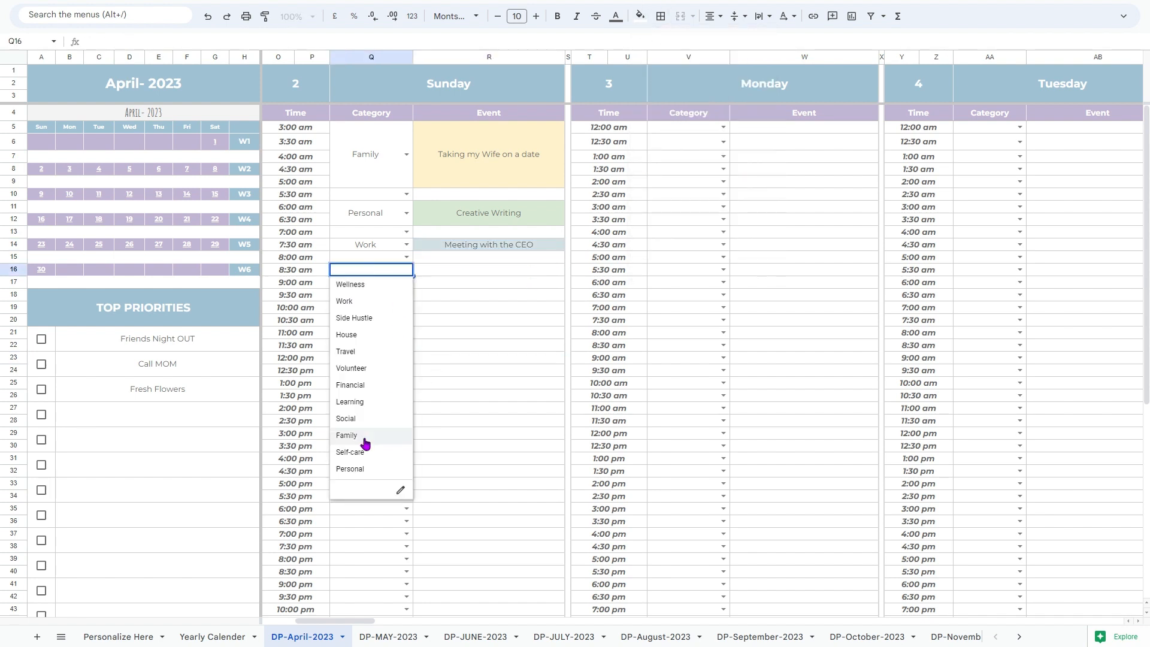
left_click(350, 385)
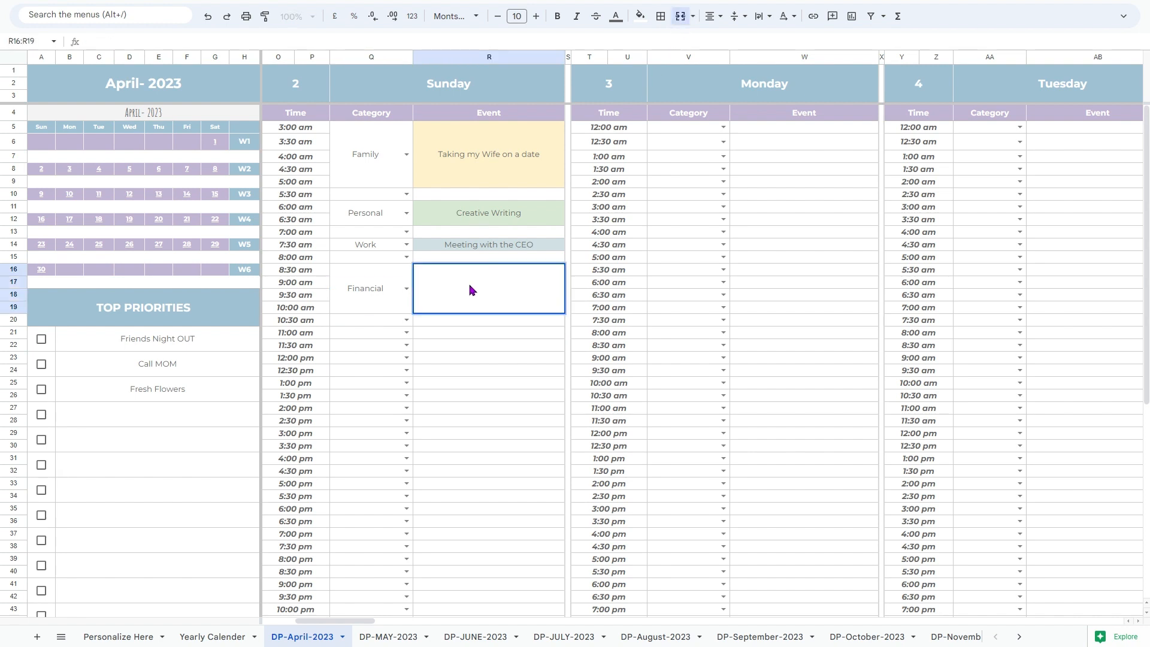
type("Creating A b")
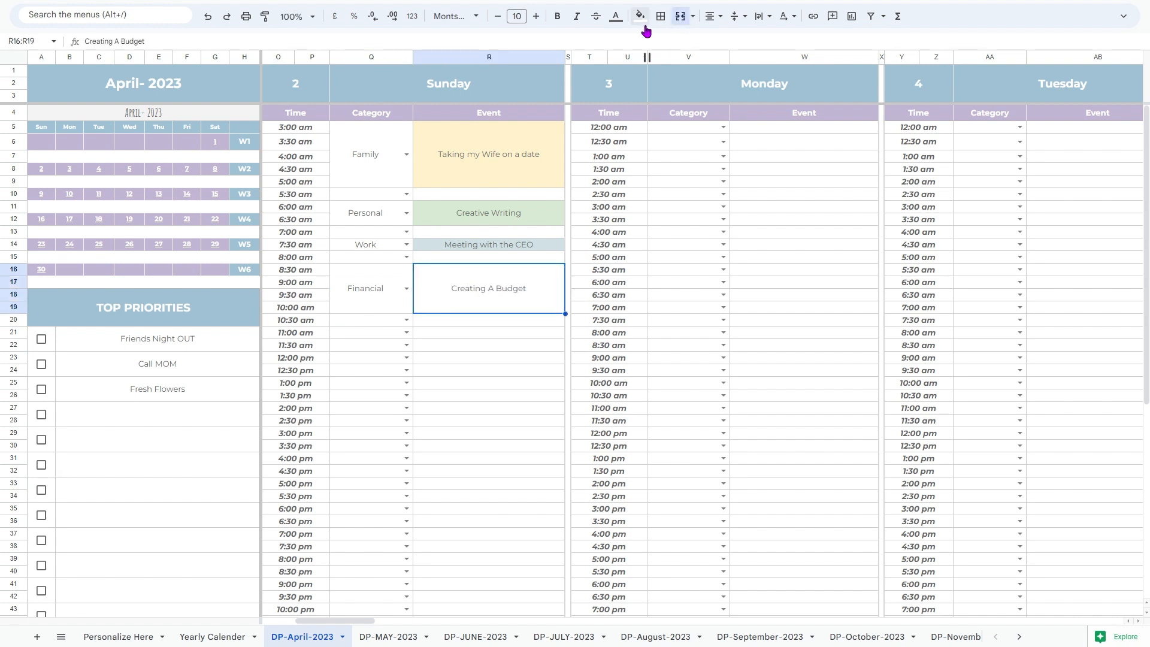
left_click(489, 433)
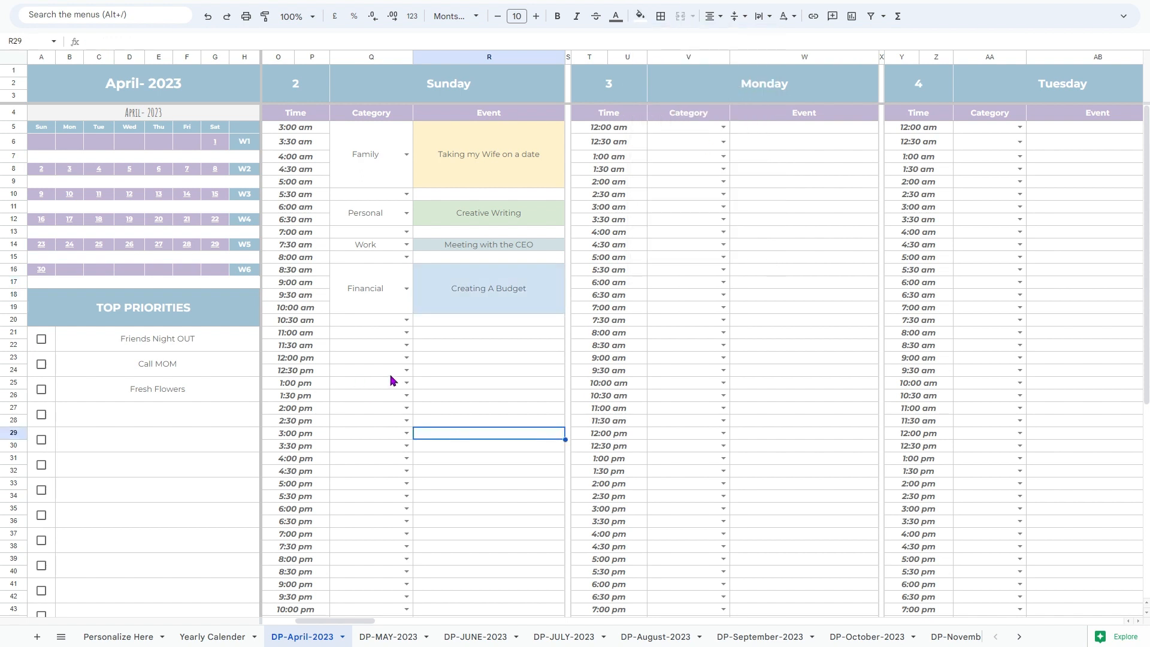
Add a Volunteer "Participating in a Charity event" block at 11:30 am on Sunday
left_click(404, 303)
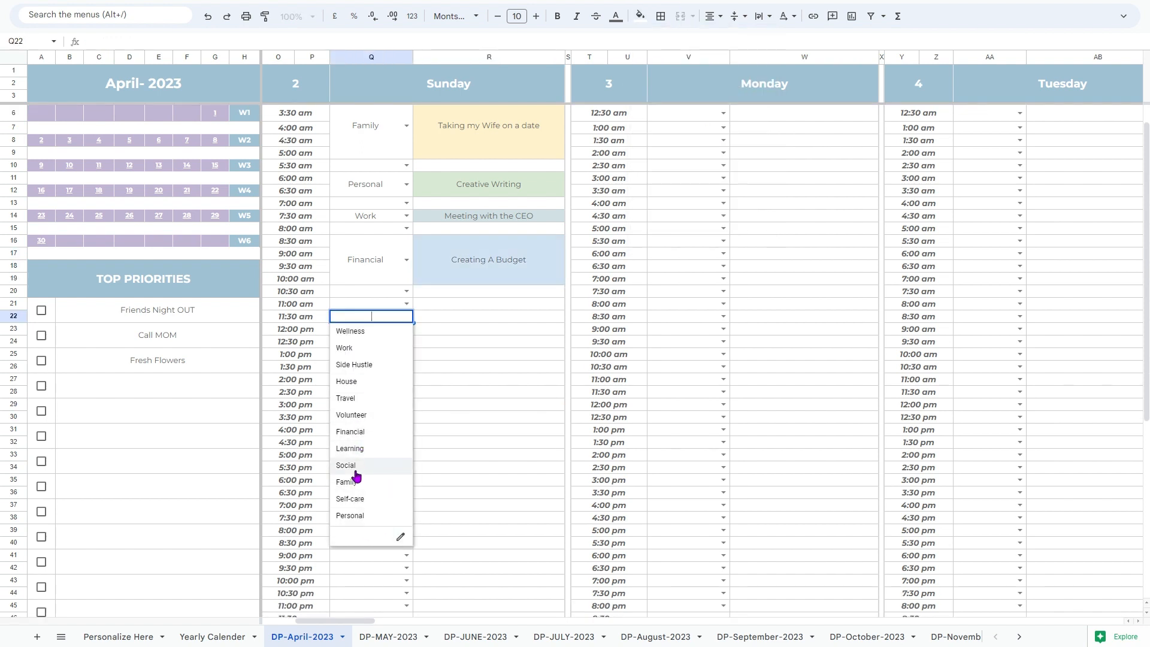
left_click(351, 414)
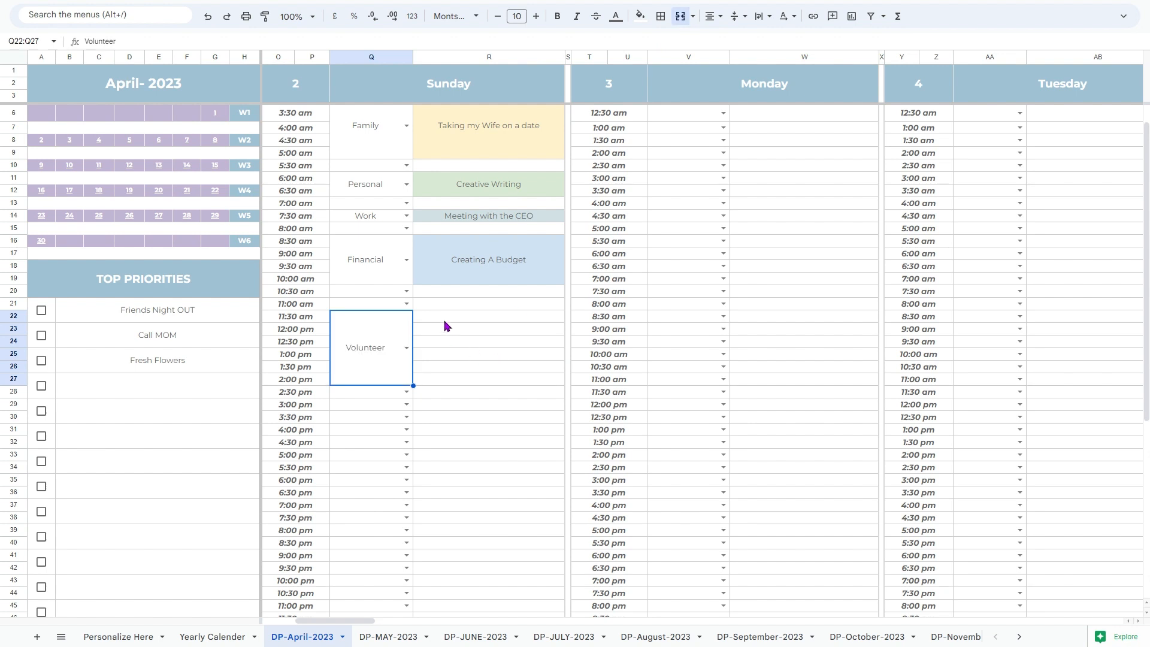
type("Participating in a Charity event")
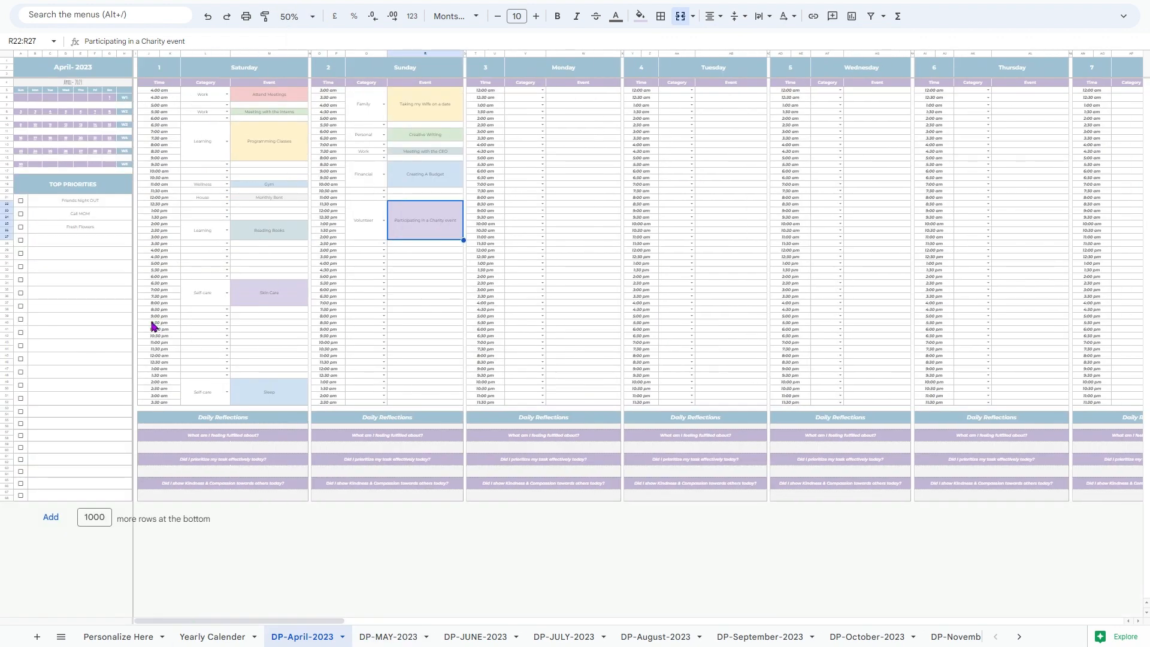
Assign Work and Volunteer categories with fill colours and merge Sunday's late-night MAMA'S Birthday Dinner block
left_click(205, 112)
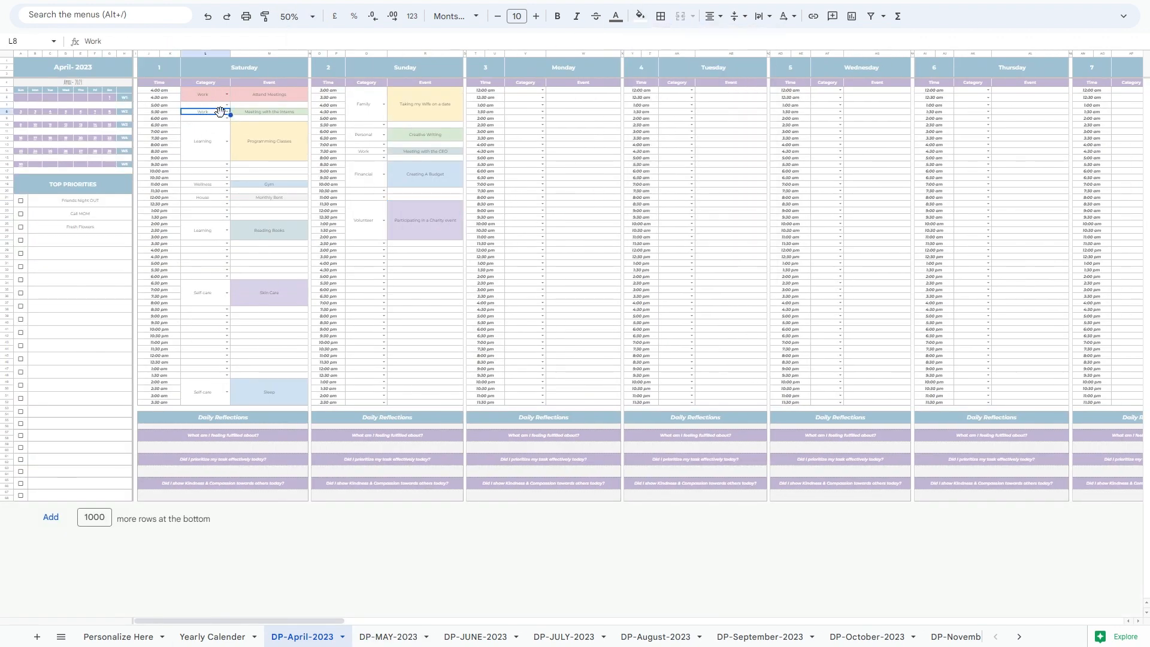
left_click(638, 15)
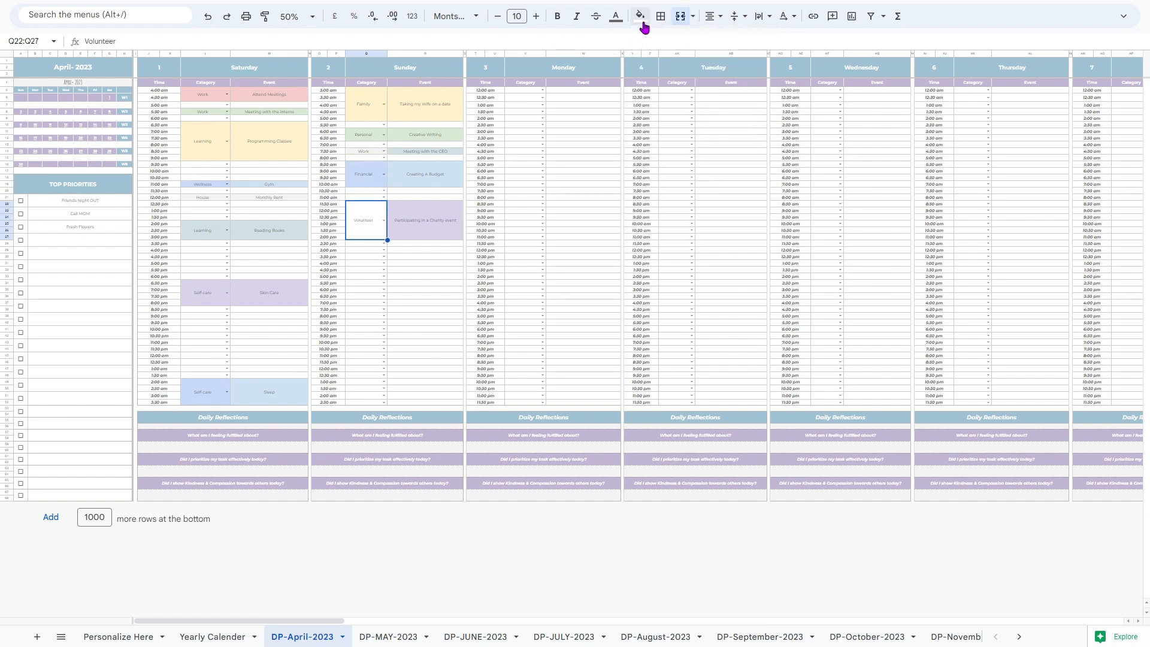
left_click(290, 16)
type("MAMA'S")
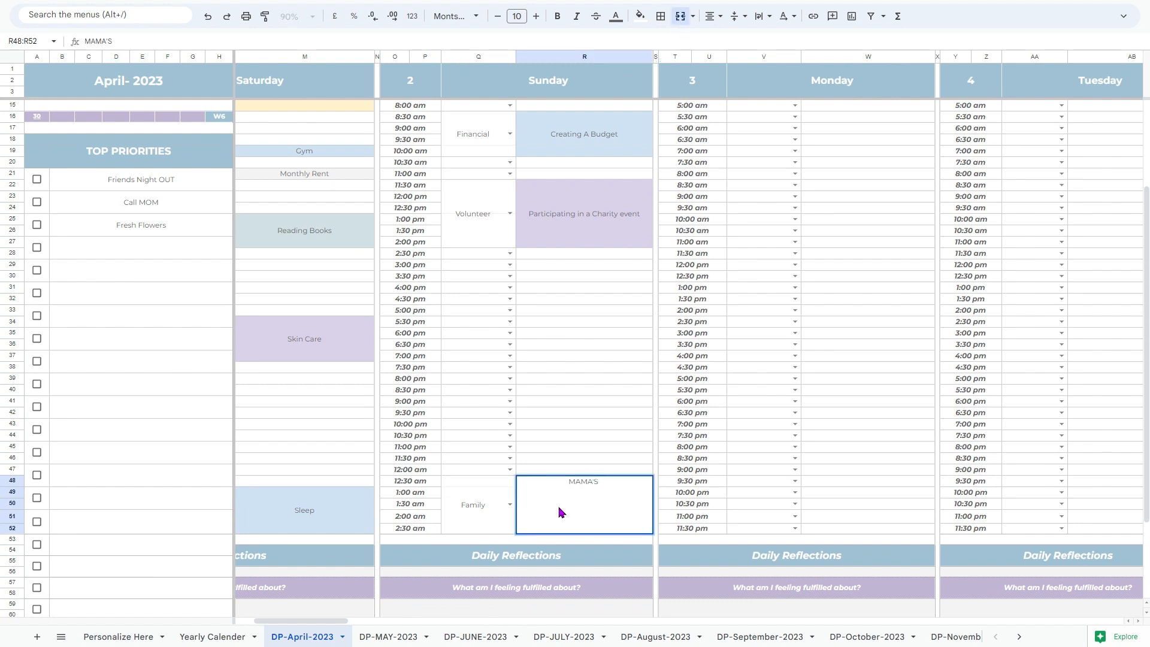
left_click(639, 15)
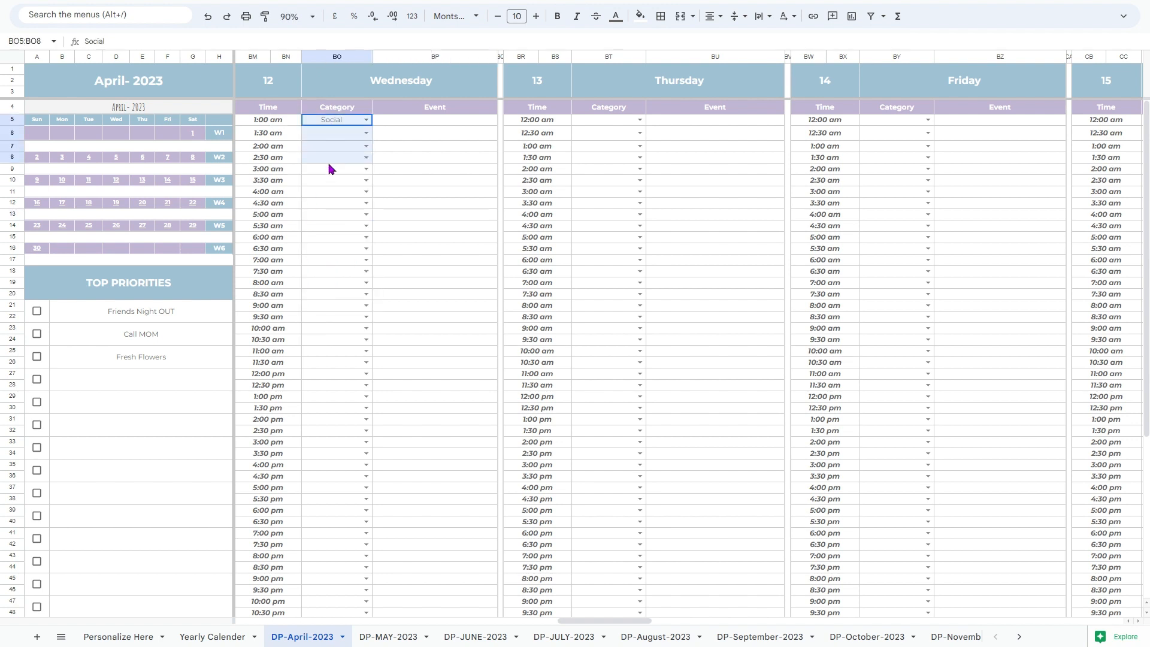
Give Wednesday 12 April a Self-care "Fresh Hours of Sleep" block and a Make Notes slot
left_click(365, 120)
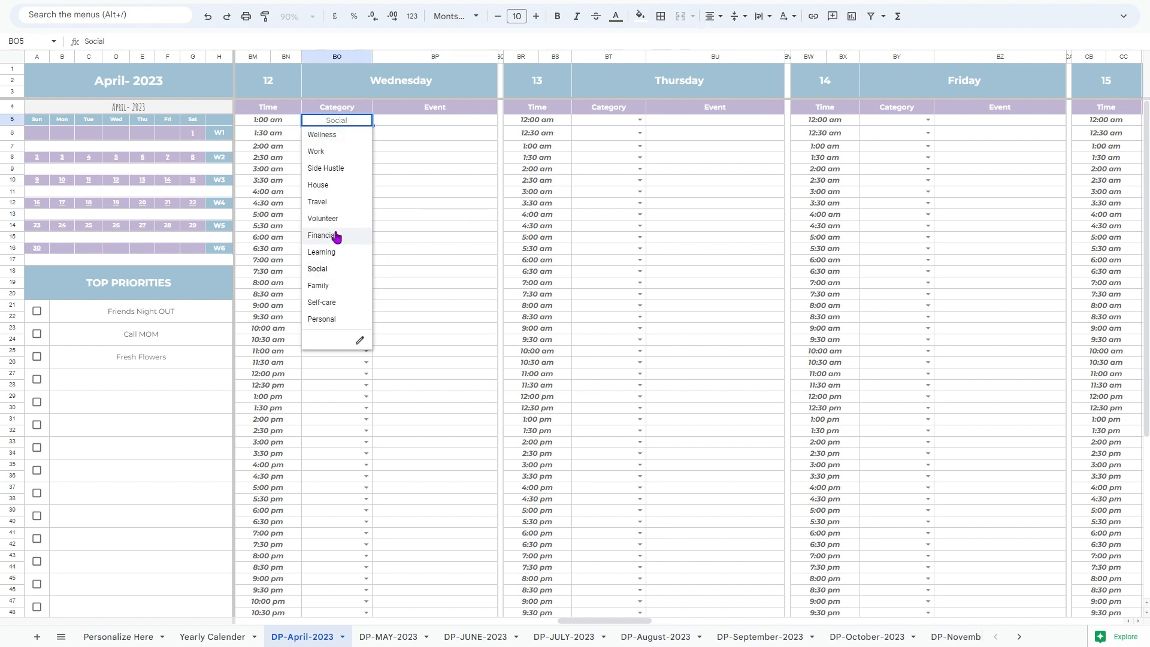
left_click(321, 302)
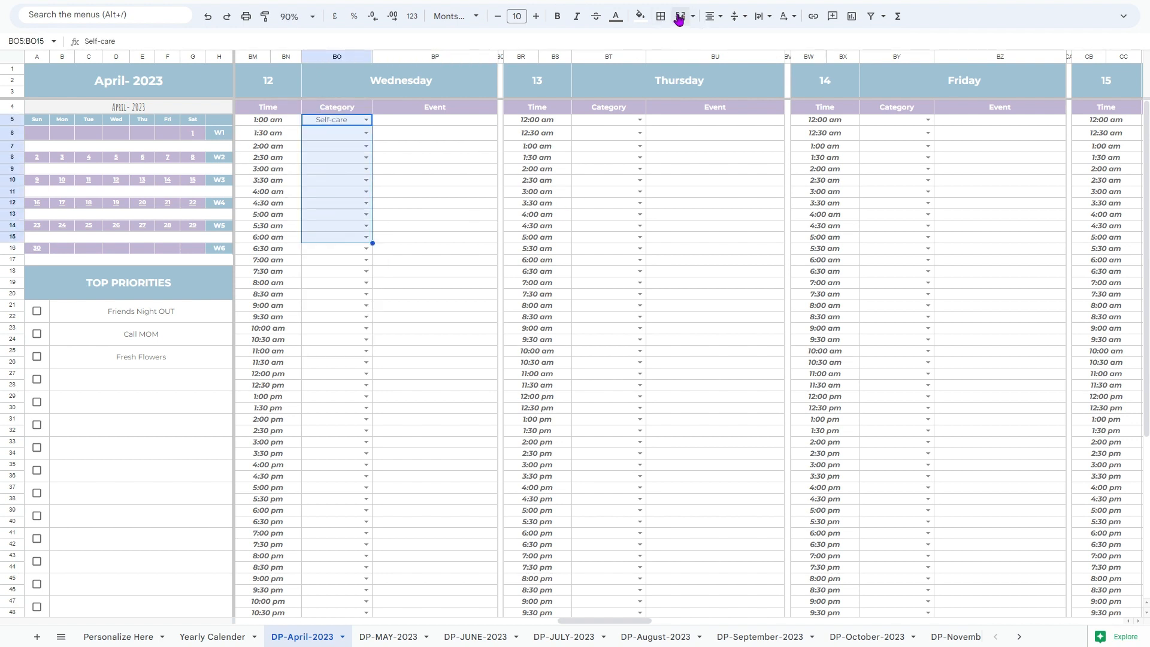
type("Fresh Hours of Sleep")
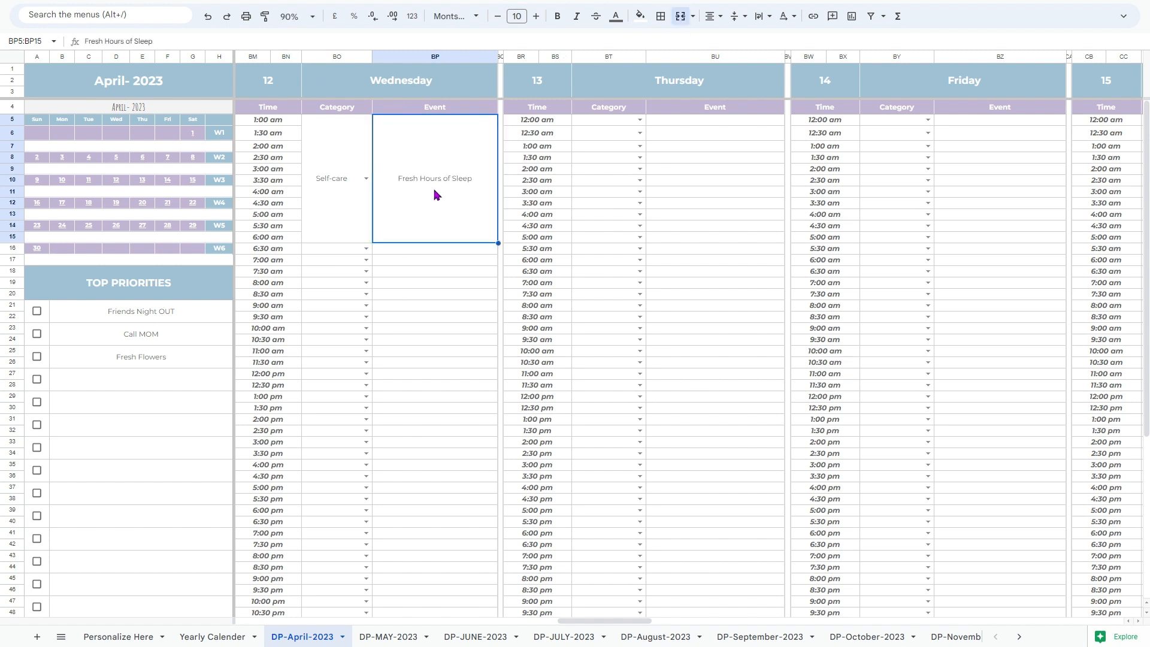
left_click(367, 248)
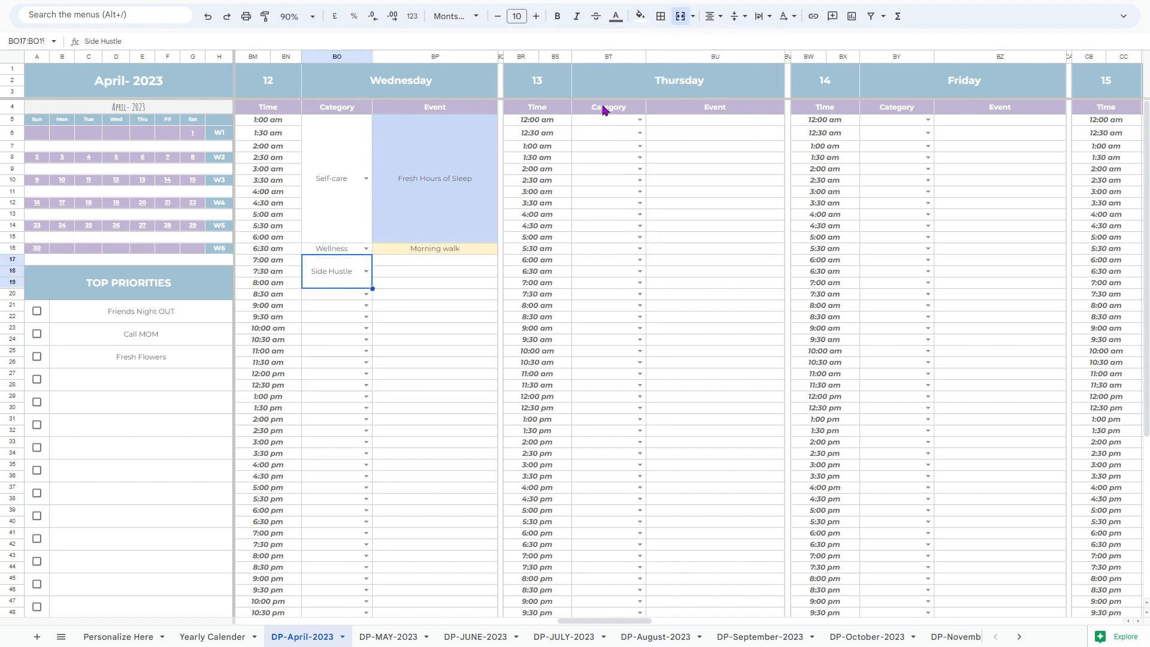
type("Make Notes")
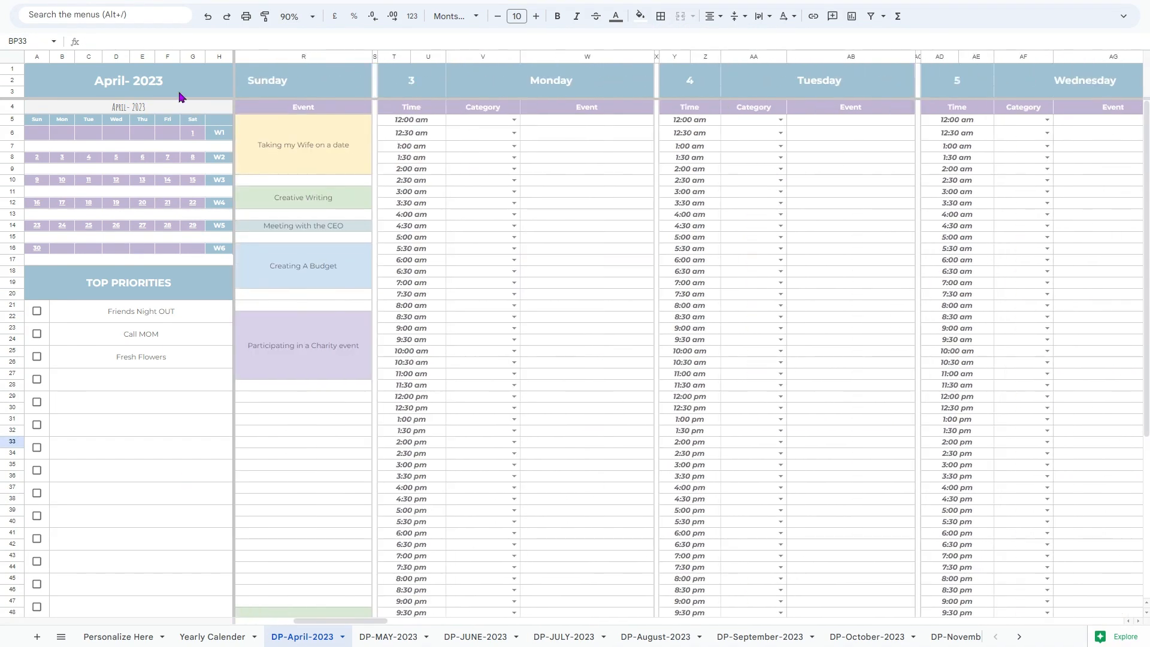
Schedule Monday 3 April with a Side Hustle friend meeting, a yellow Travel grocery trip and a Learning Programming Class block
type("M")
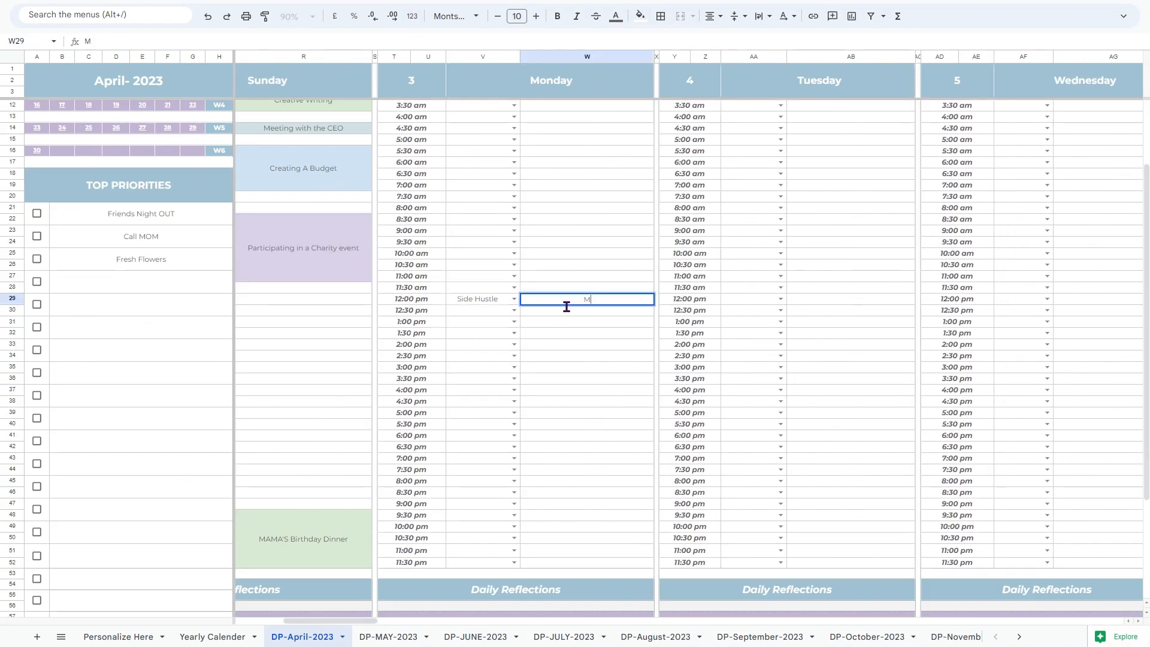
type("eeting with the friend emergency")
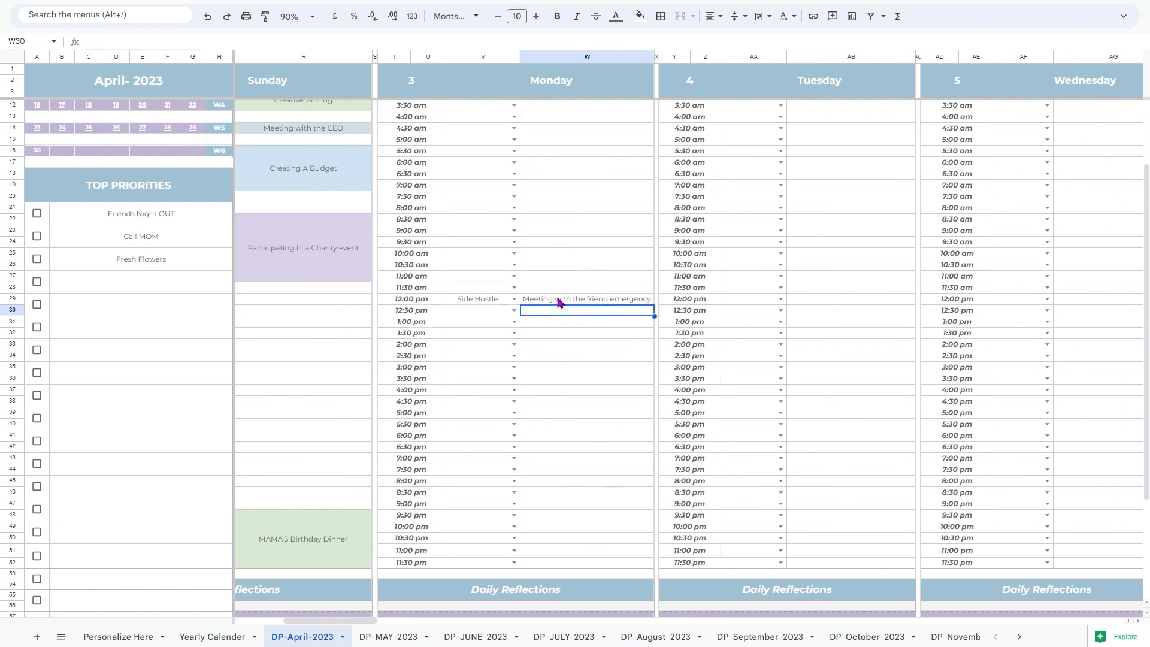
left_click(514, 321)
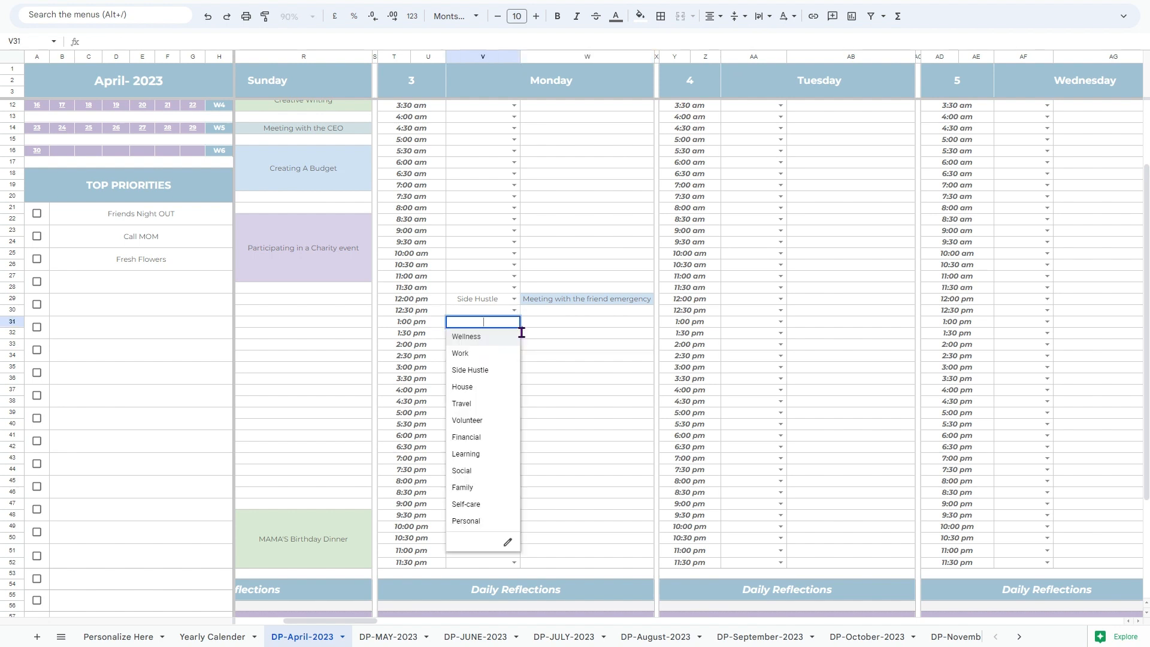
left_click(461, 403)
type("Travel to the town for groce")
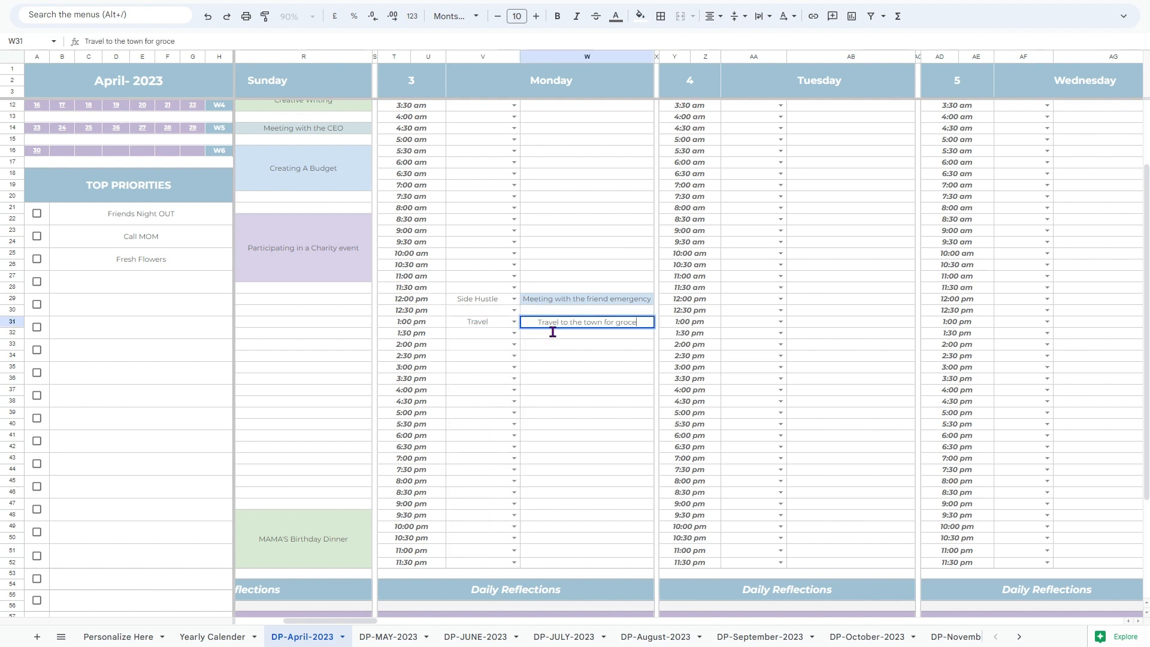
left_click(637, 16)
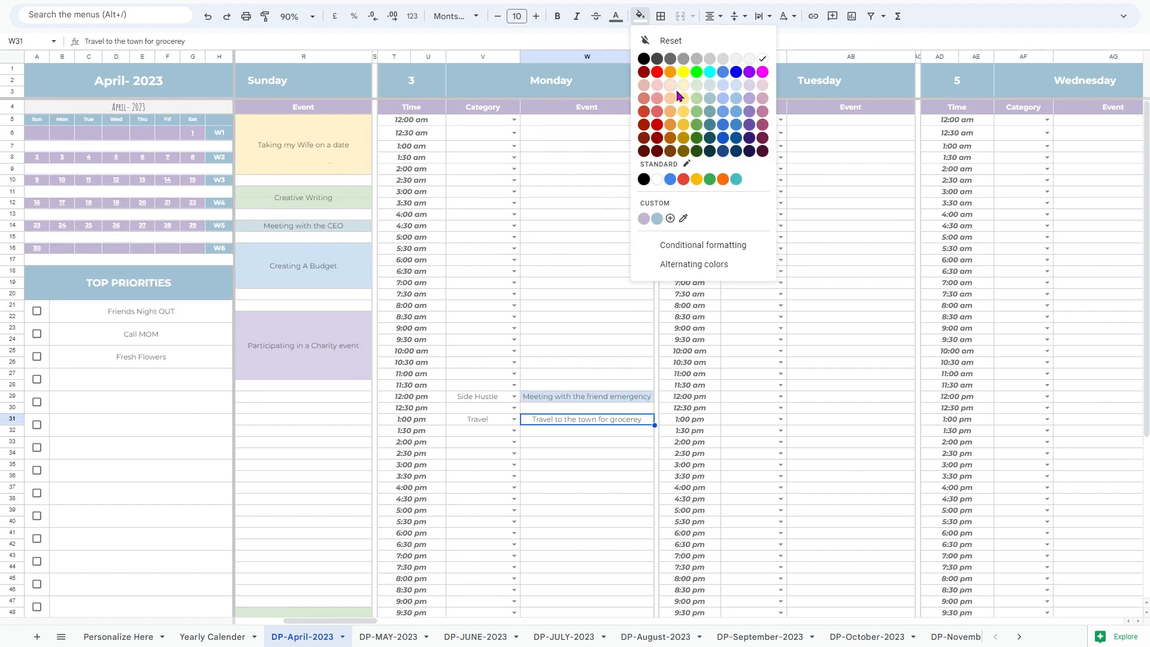
type("Pr")
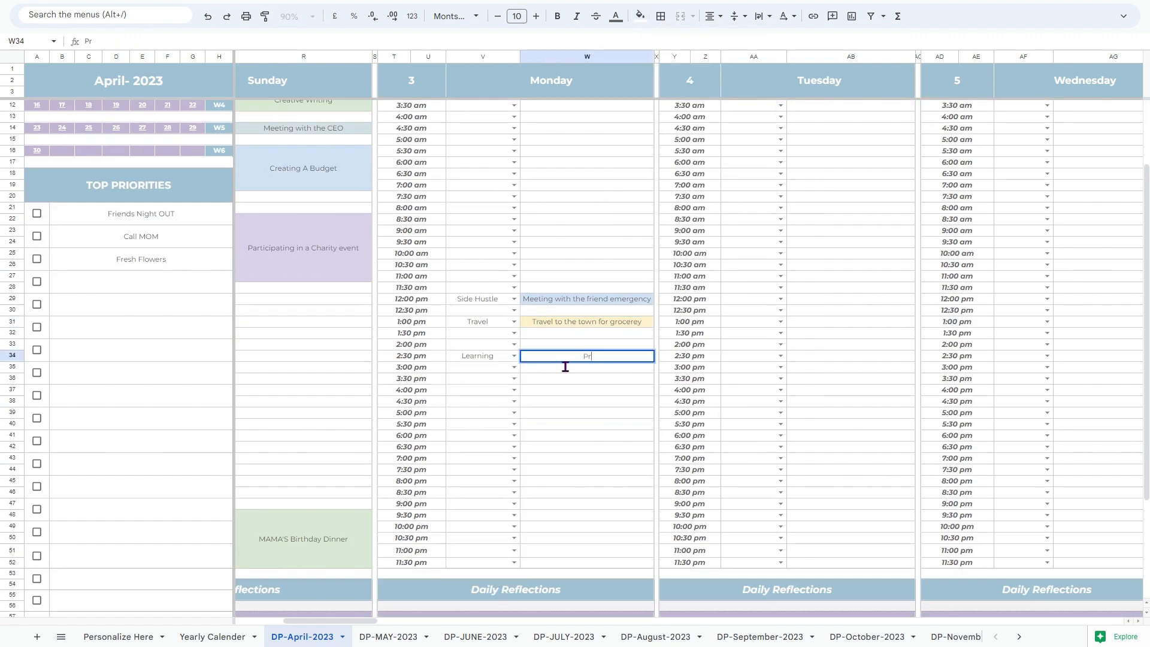
type("Programming Class")
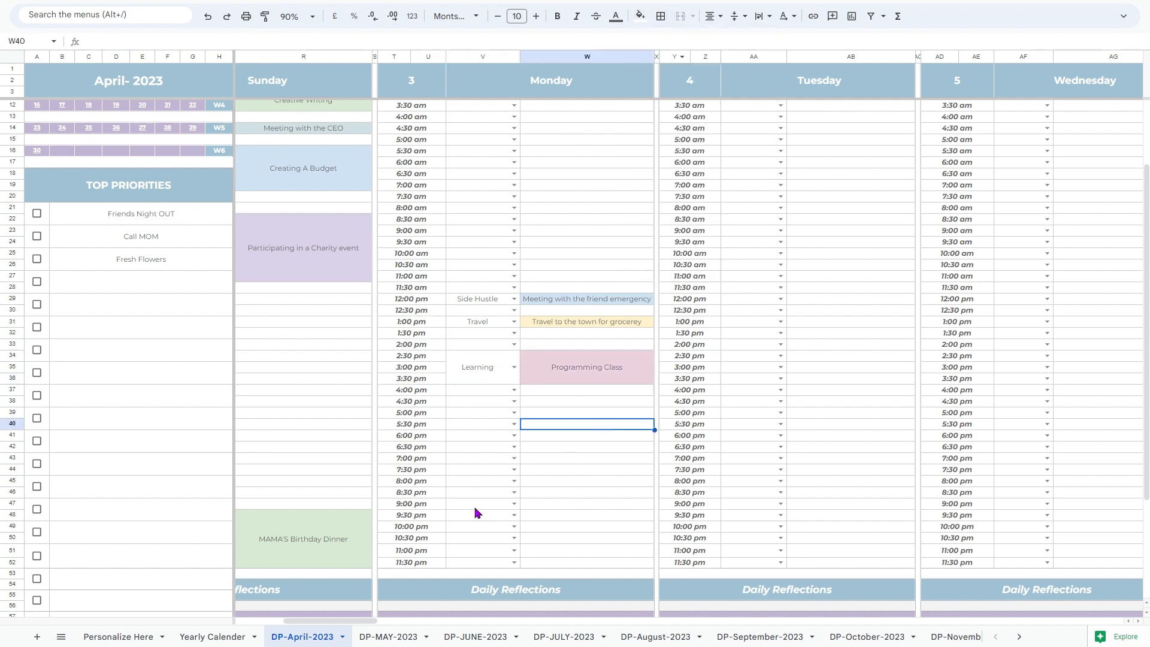
Answer Saturday's Daily Reflections with "I have given Charity Today" and "Yes I tried my Best"
scroll("left", 3)
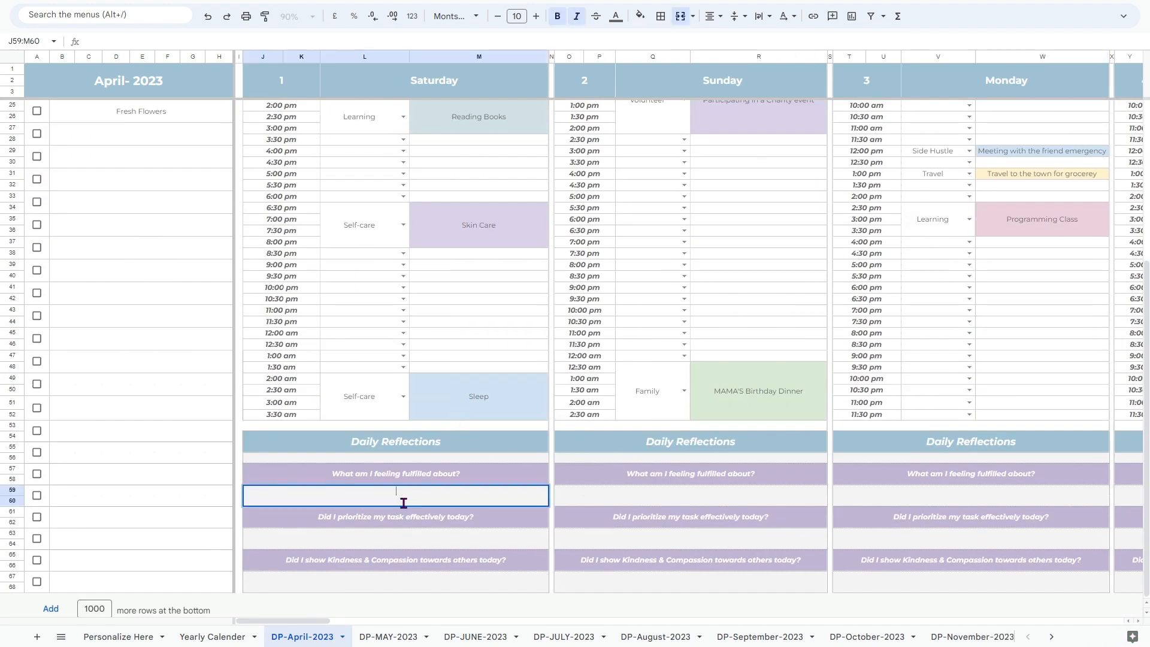
type("I have given Charity Today")
left_click(396, 539)
type("Yes tried very well")
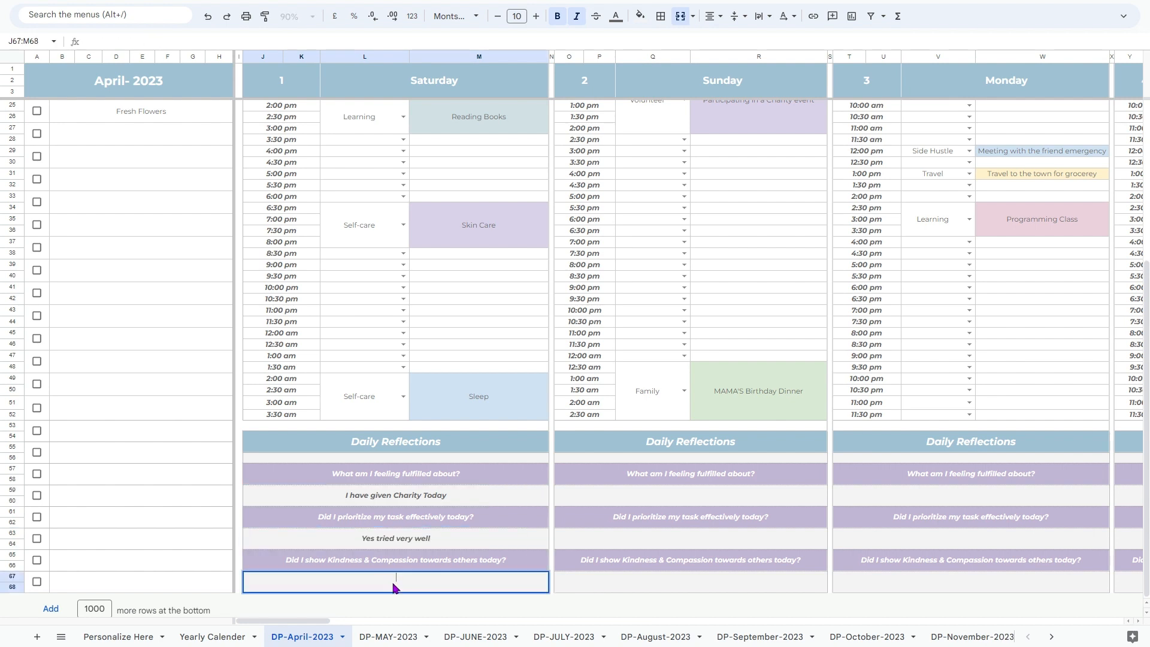
type("Yes I tried my Best")
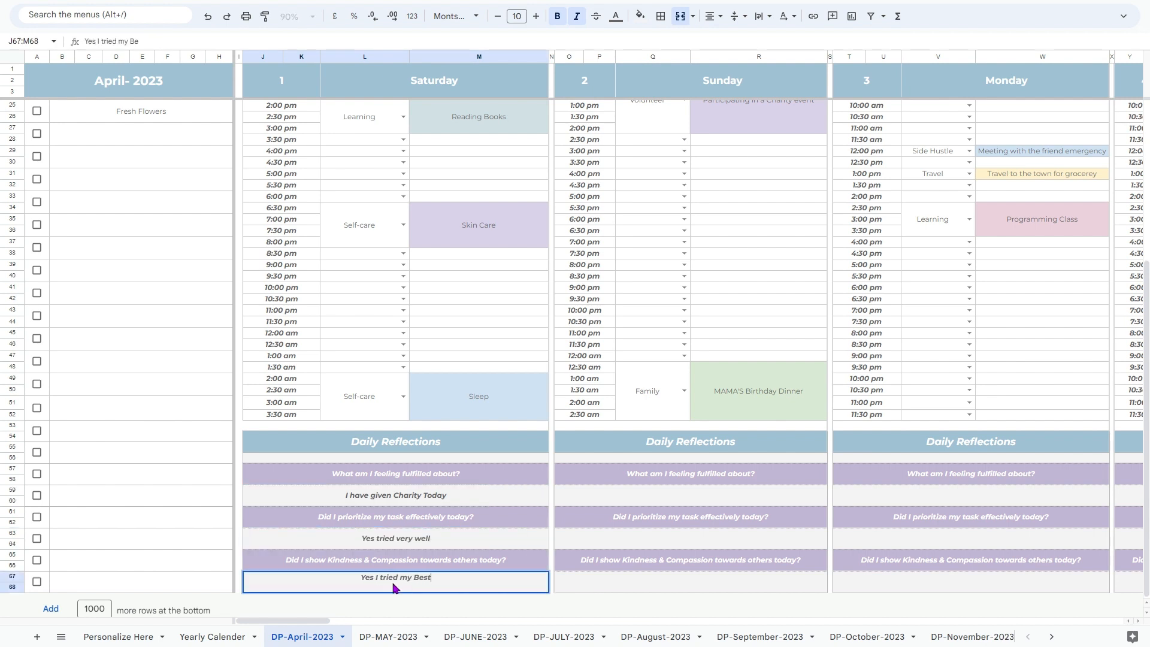
scroll("right", 3)
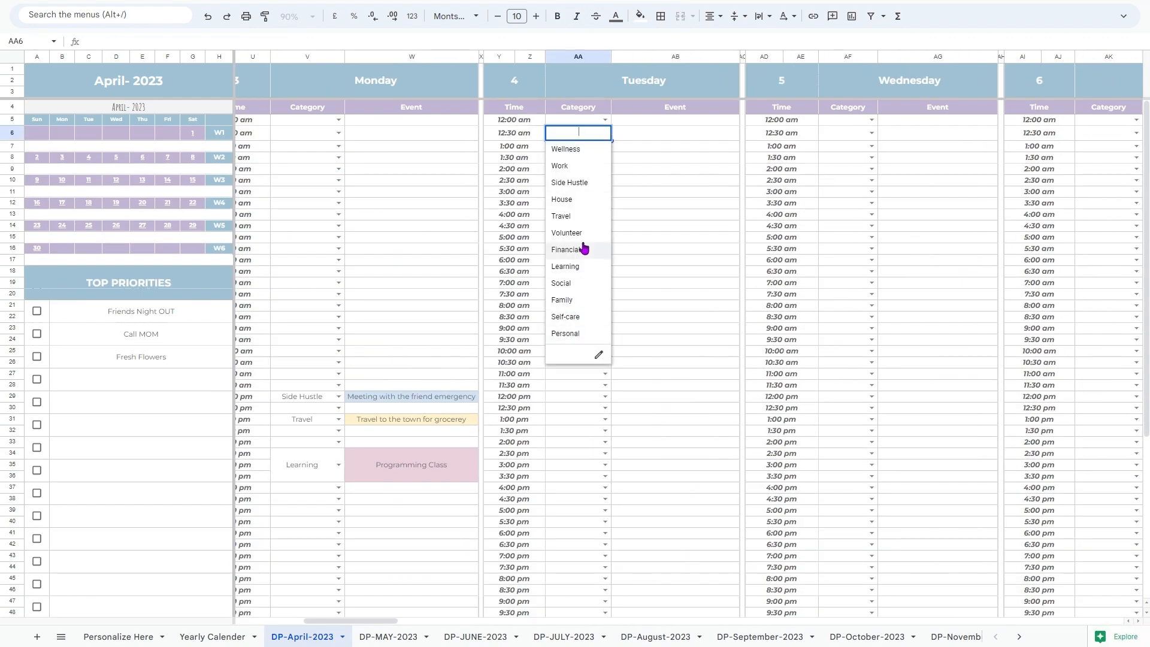
Add a Travel-category 'Booking Flights' event to Tuesday's 12:30 am slot
left_click(561, 216)
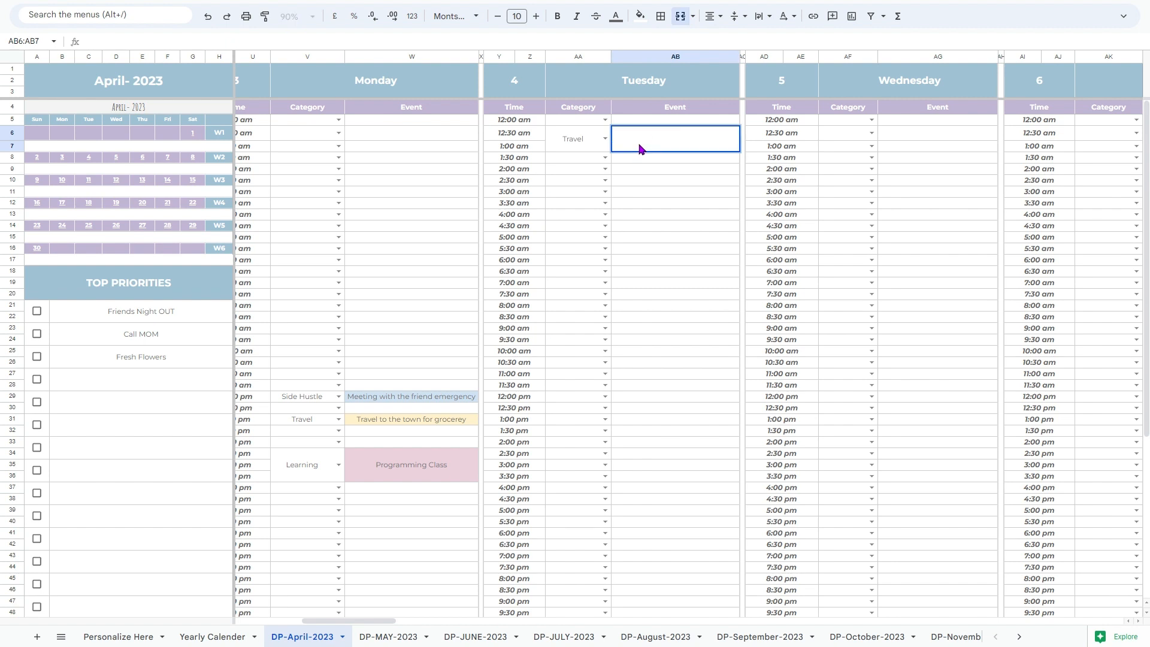
type("Book")
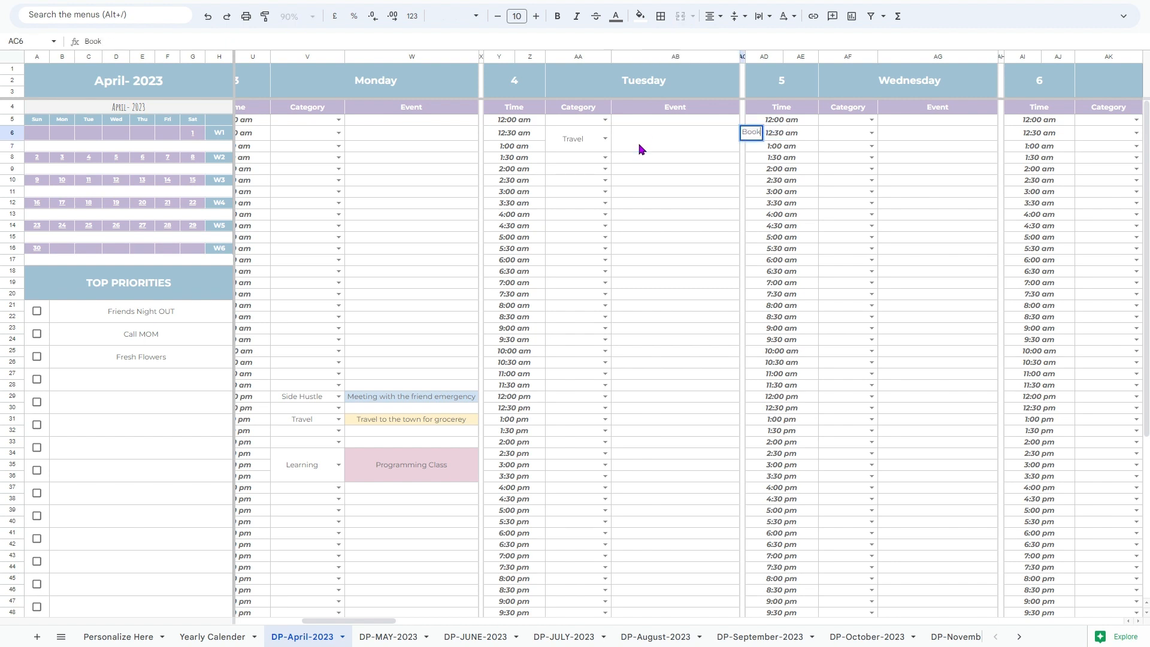
left_click(673, 145)
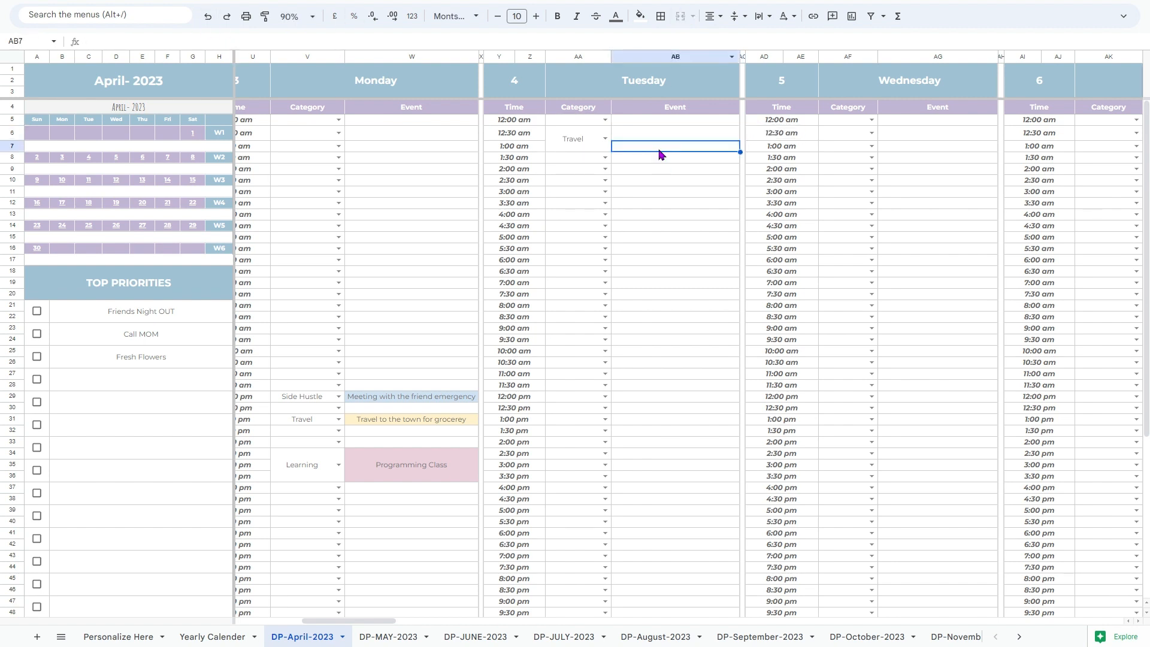
type("Booking Flights")
left_click(676, 169)
type("Meditation")
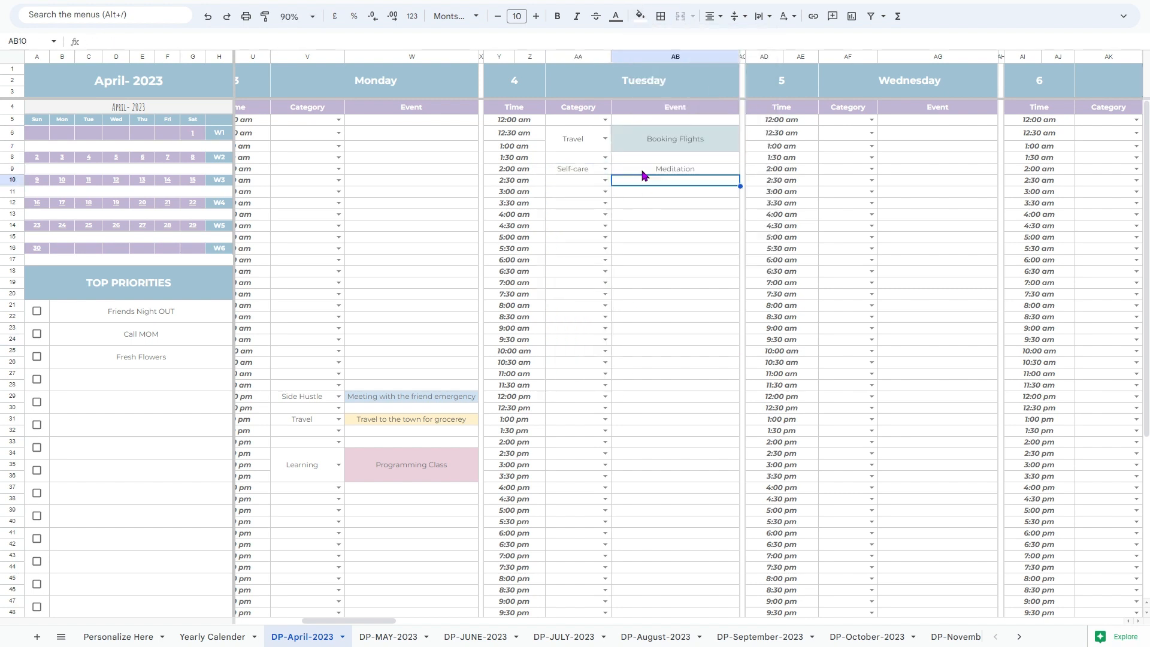
Add a 'Running Errands' block at Tuesday 10:00 am and recolour it
left_click(604, 282)
type("Grocery Shp")
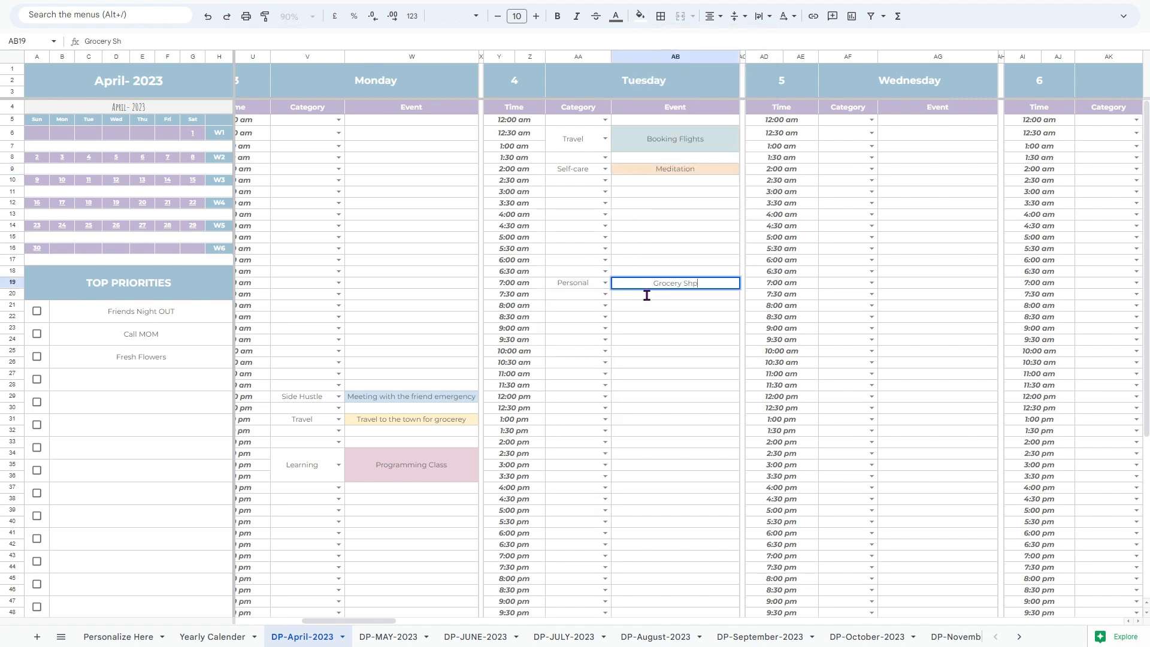
left_click(638, 15)
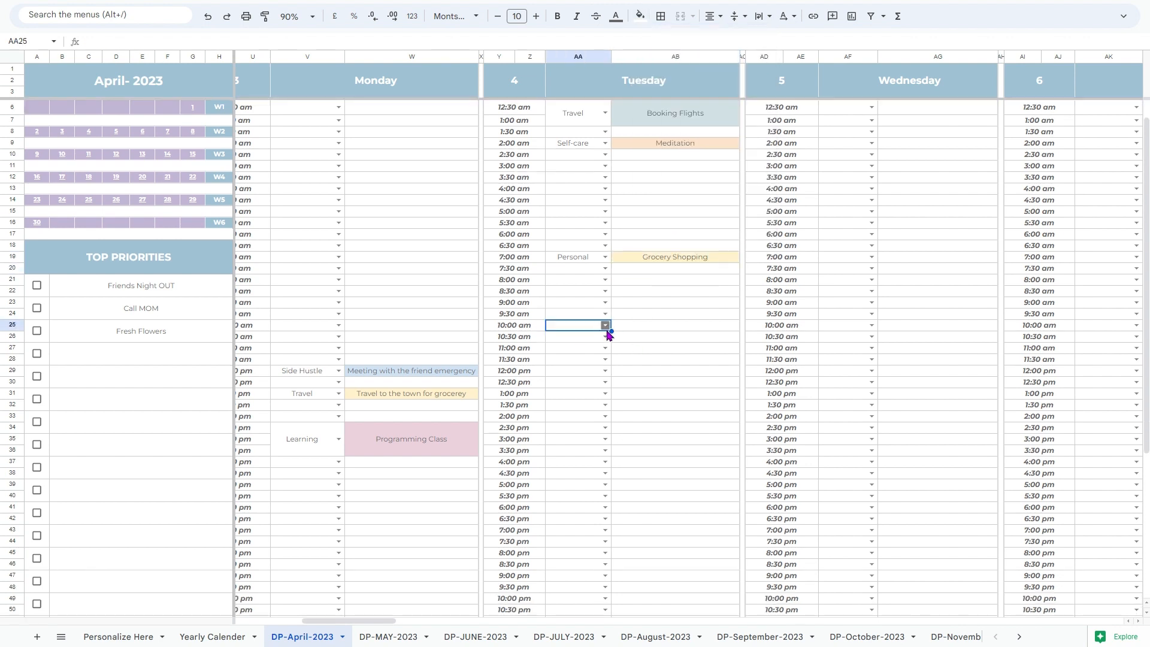
type("Running Errands")
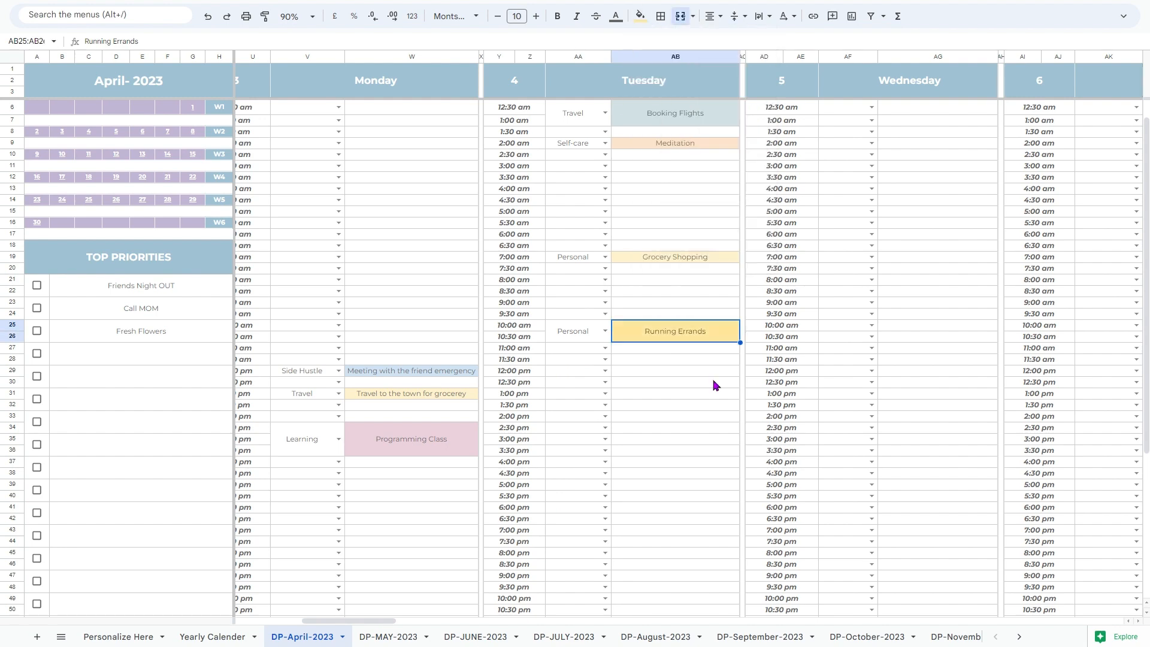
left_click(638, 16)
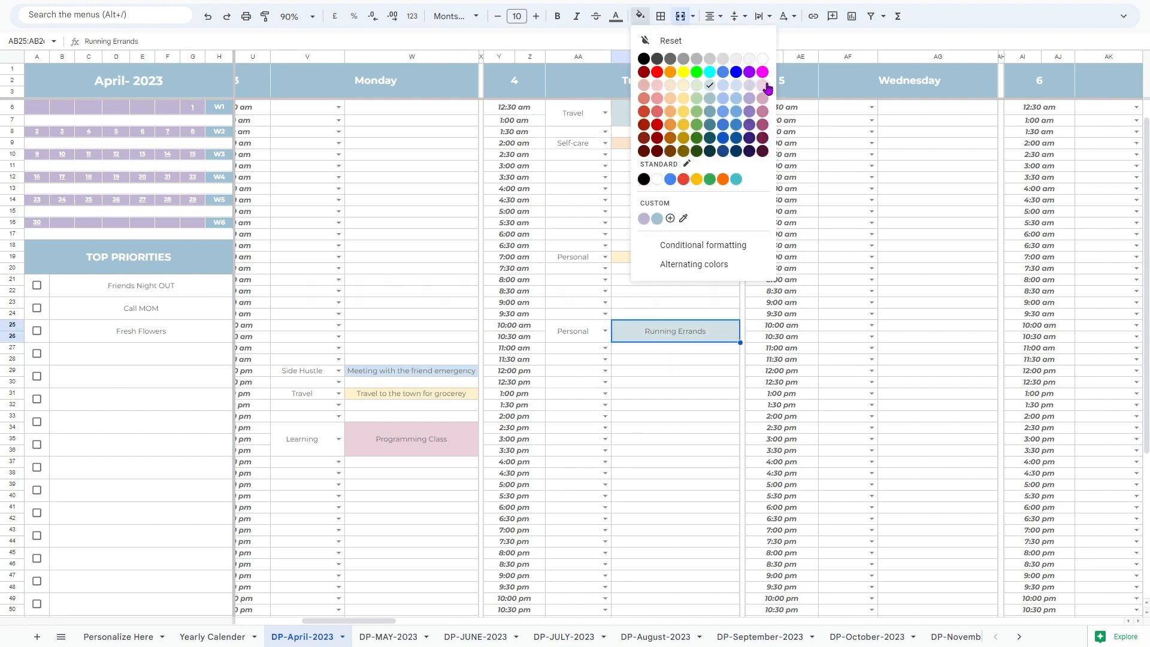